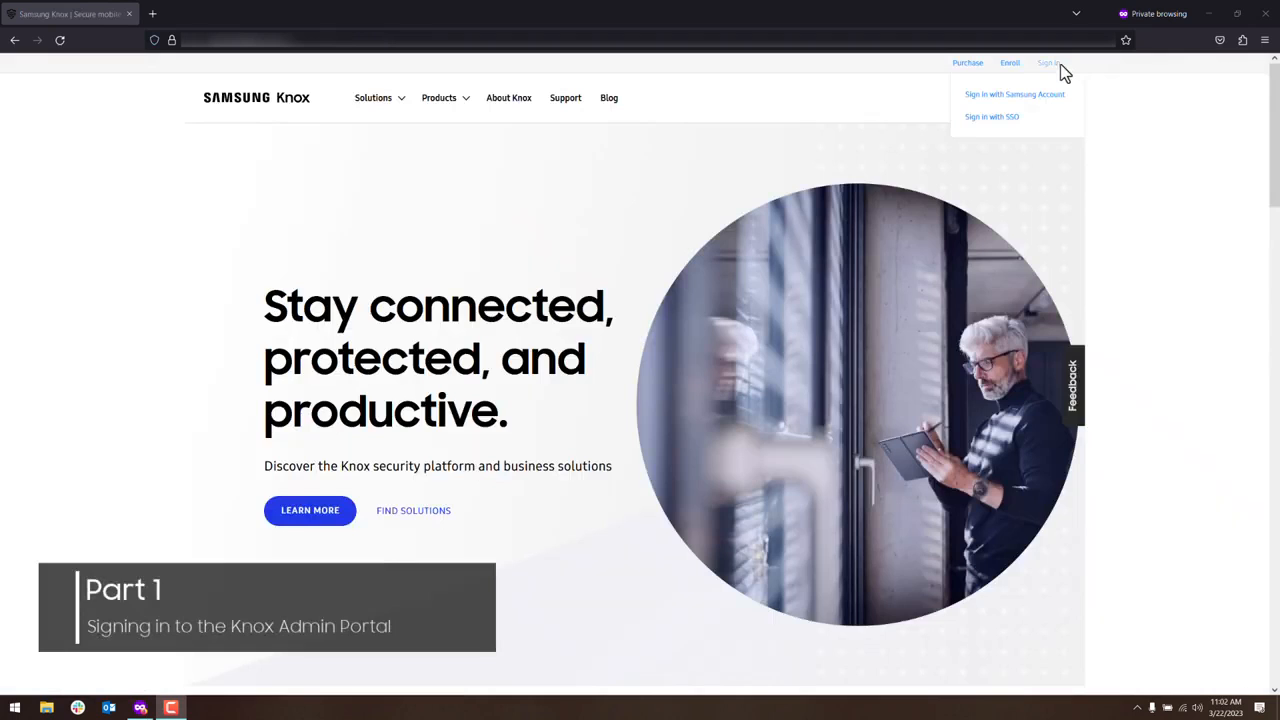
# Sign in with the Samsung account email and password to reach the Get started home page.
pyautogui.click(1014, 94)
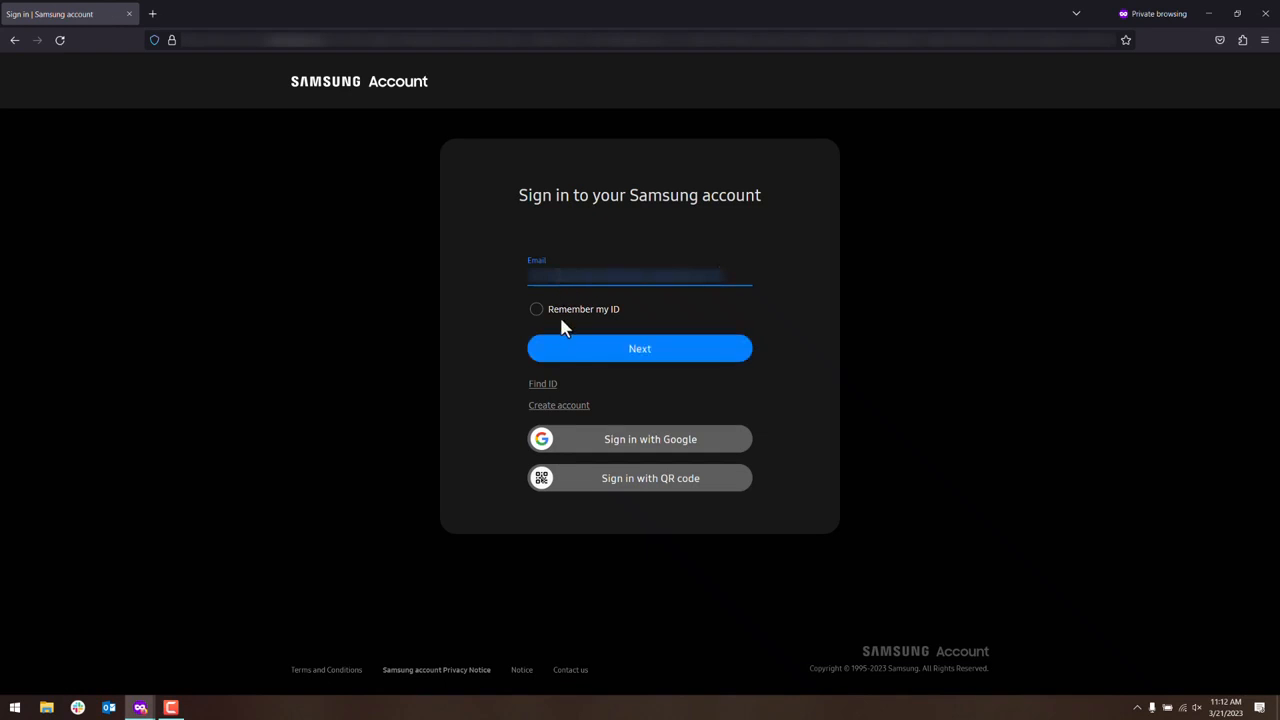
pyautogui.click(640, 348)
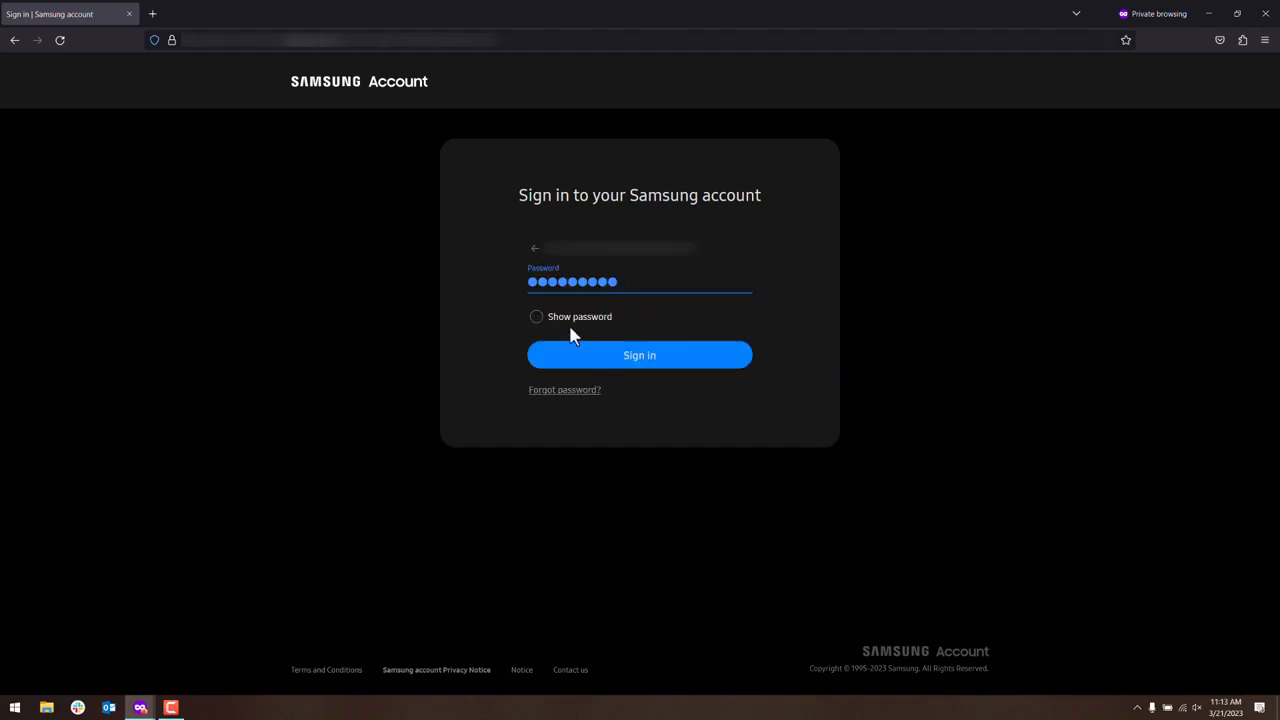
pyautogui.click(640, 356)
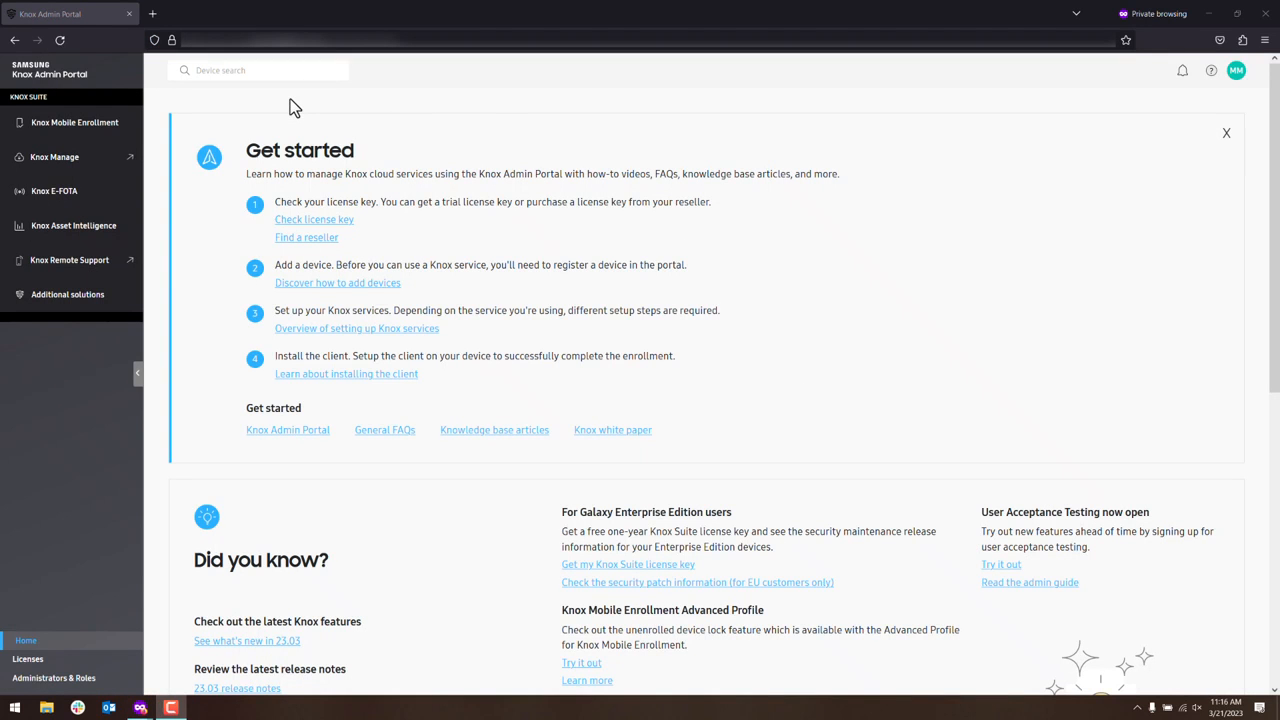
pyautogui.moveTo(136, 140)
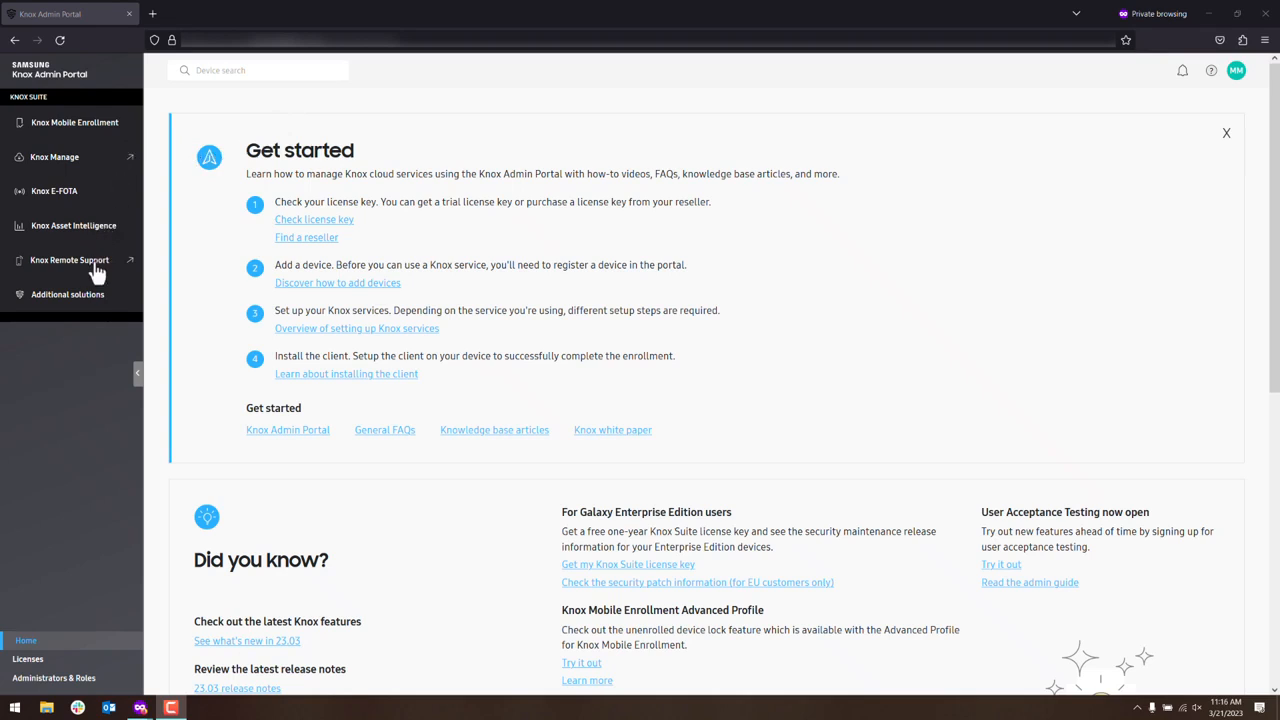
pyautogui.moveTo(184, 252)
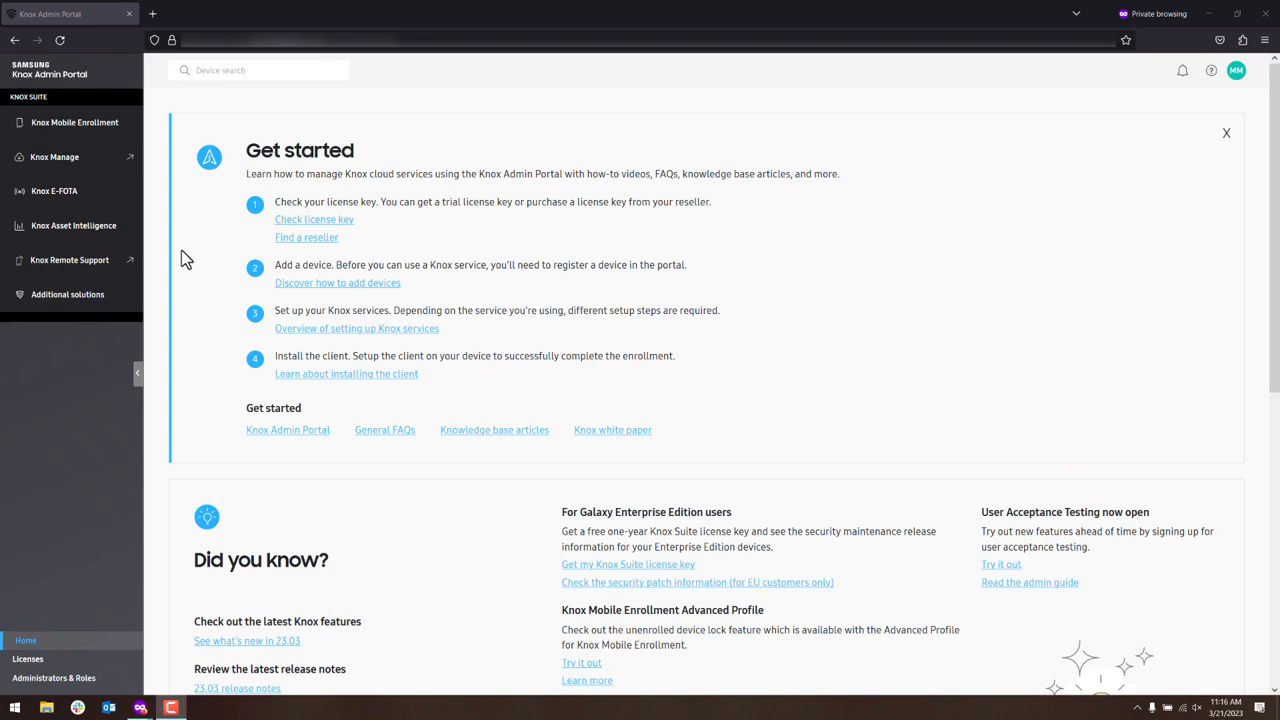
pyautogui.moveTo(92, 556)
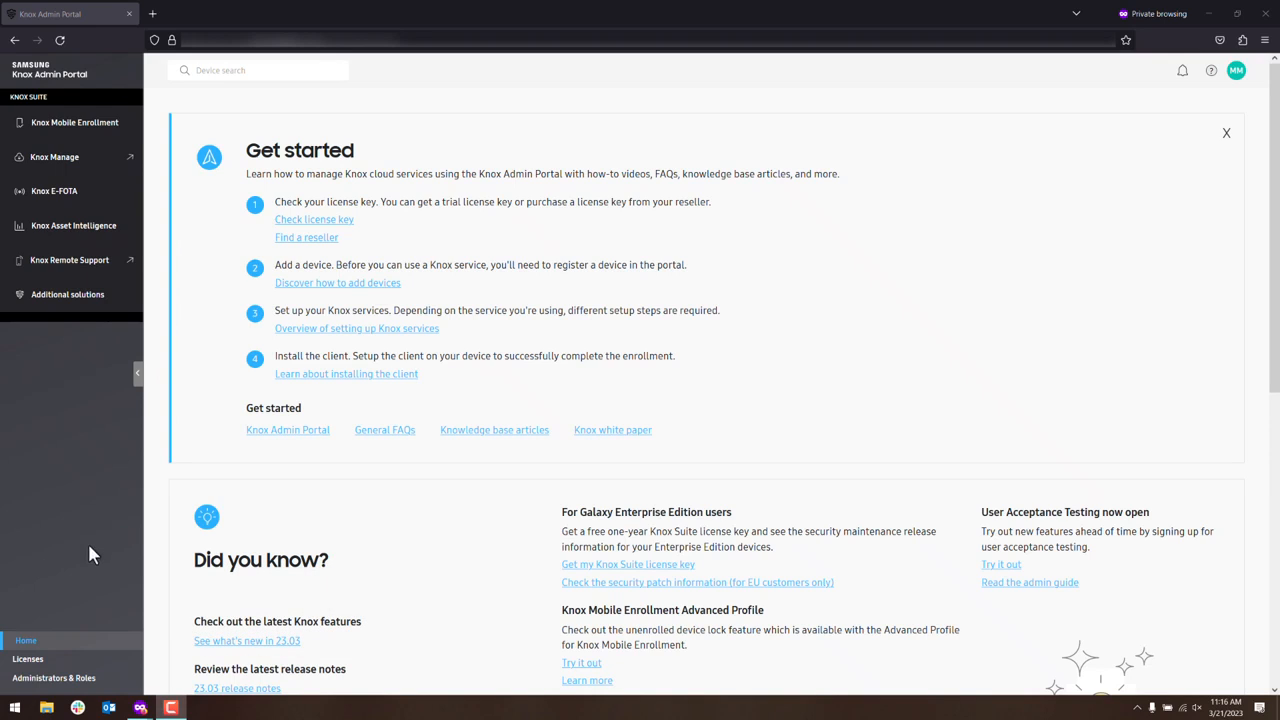
# From Licenses, generate a free Knox Suite trial license, listed active for 30 devices.
pyautogui.click(28, 660)
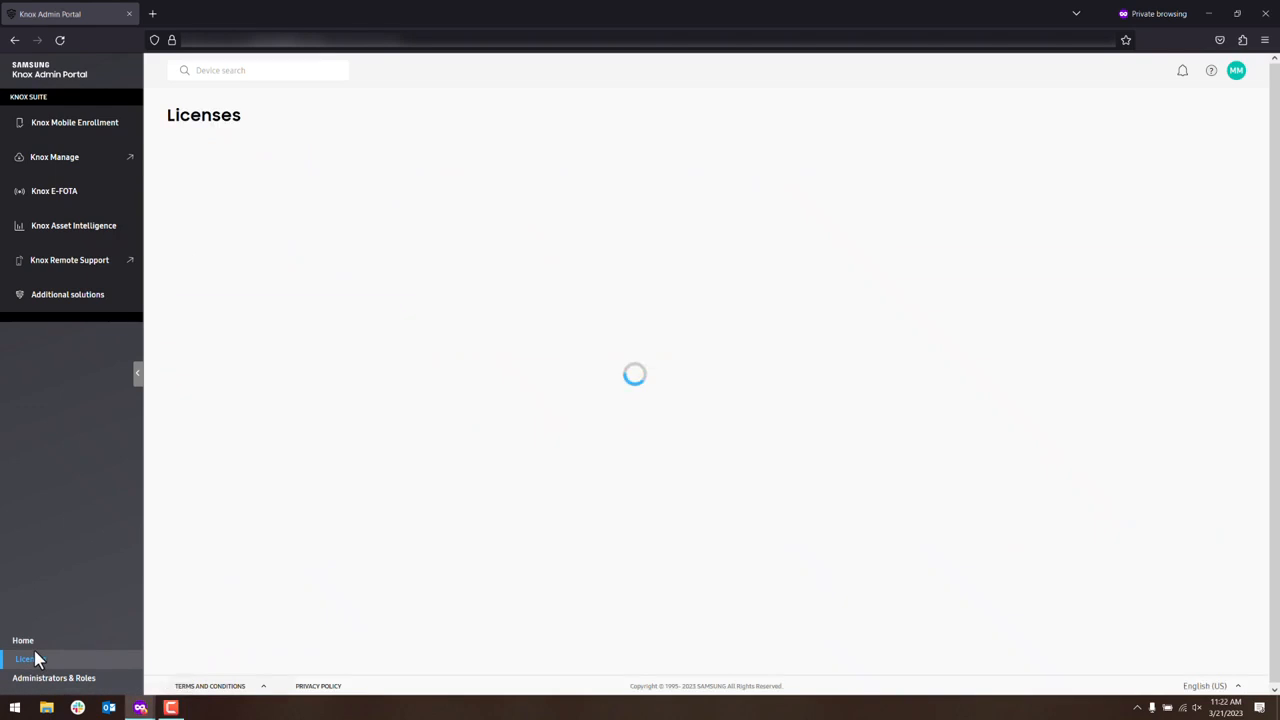
pyautogui.click(24, 658)
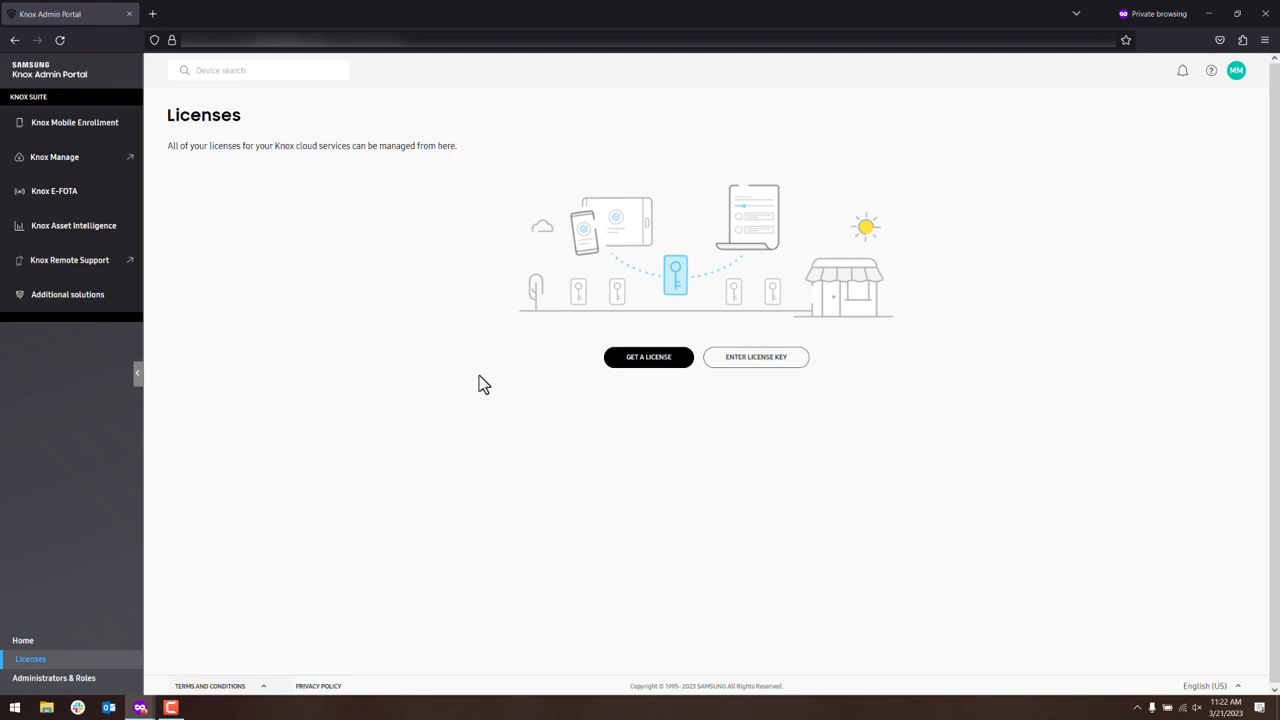
pyautogui.moveTo(596, 358)
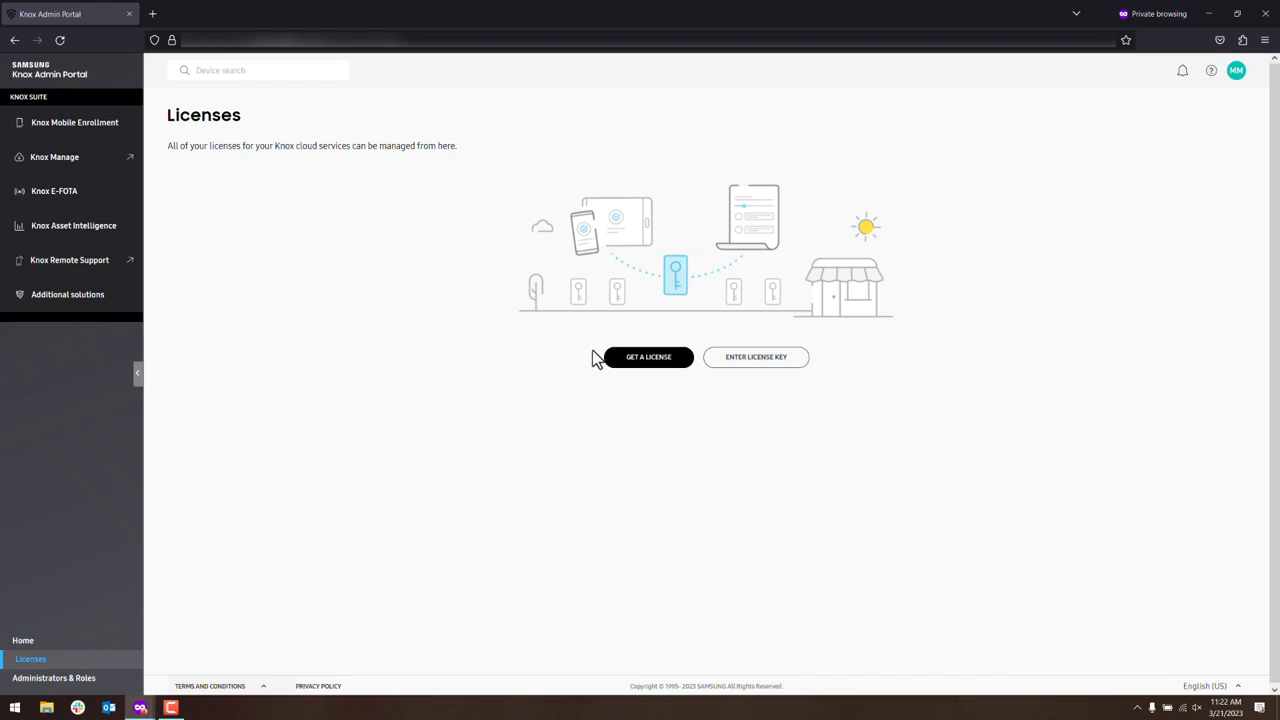
pyautogui.click(648, 356)
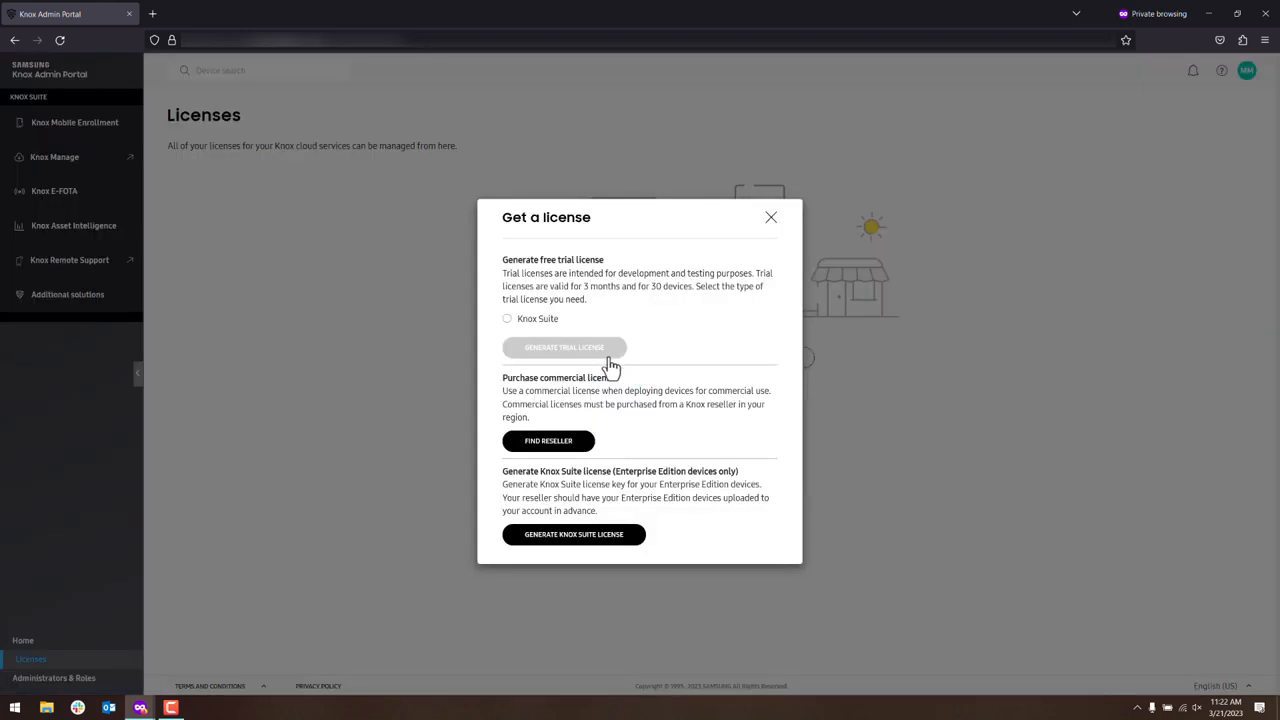
pyautogui.click(508, 318)
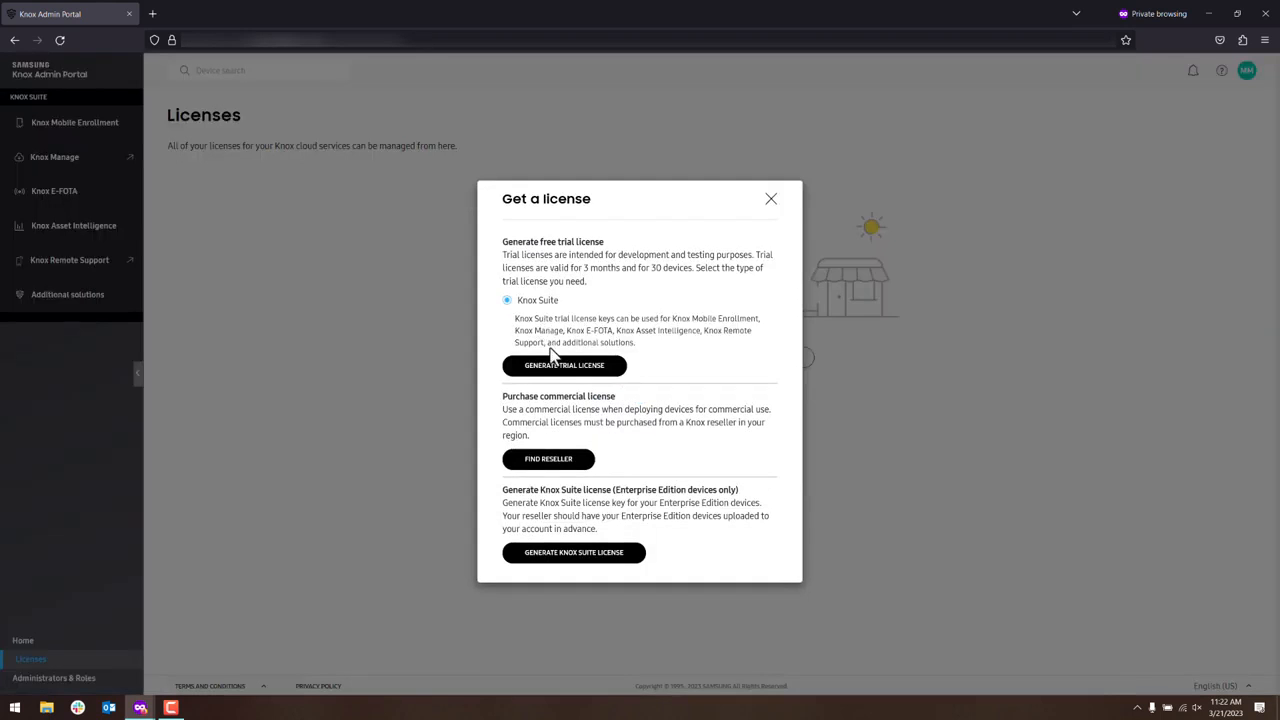
pyautogui.click(564, 364)
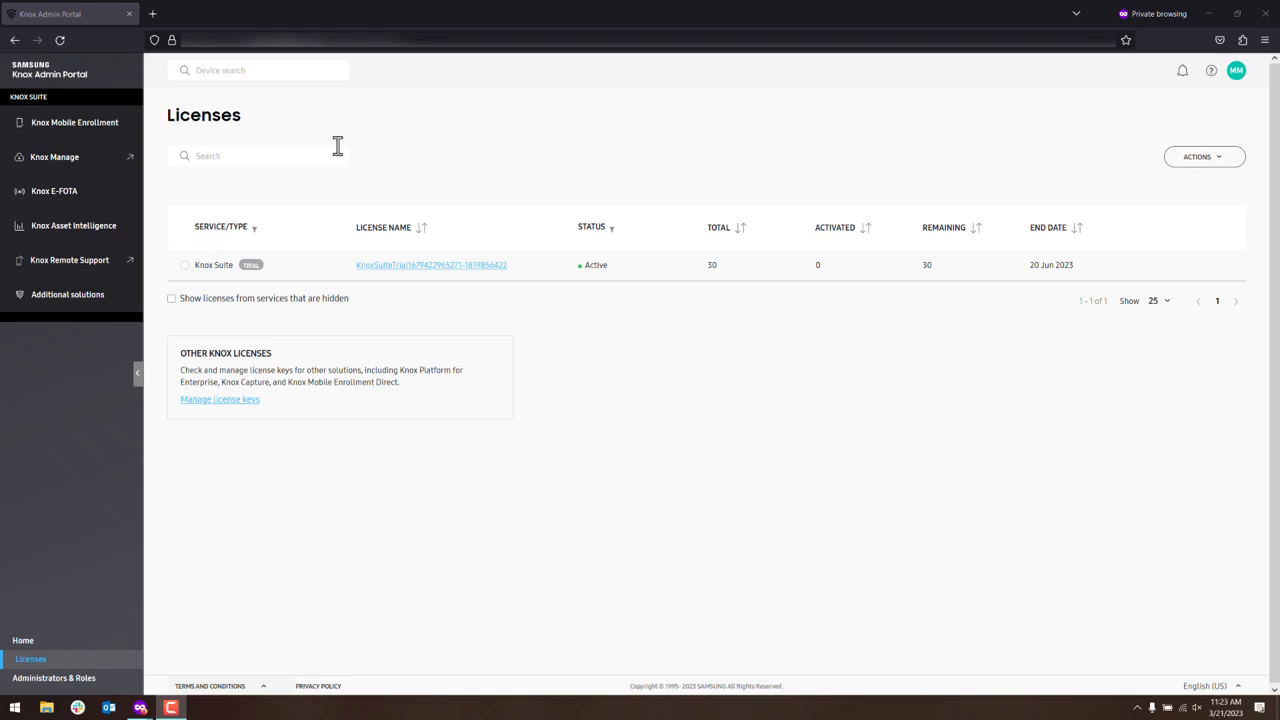
pyautogui.moveTo(388, 142)
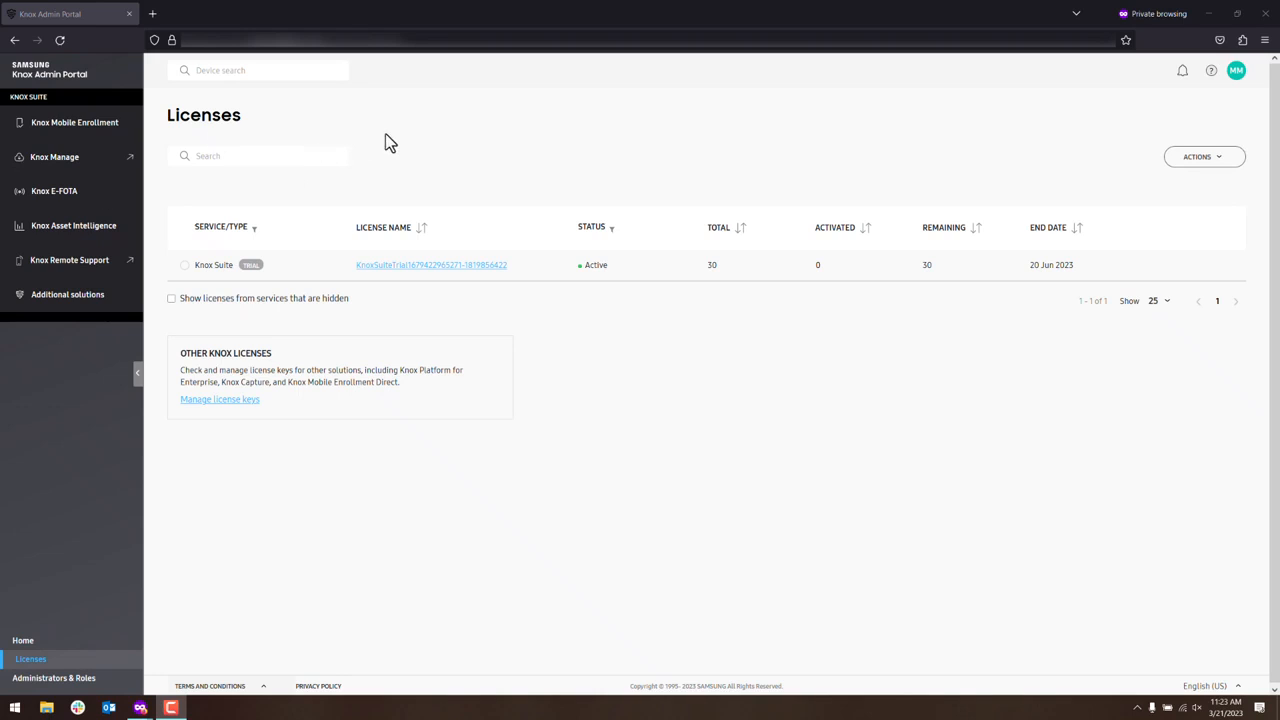
pyautogui.moveTo(76, 204)
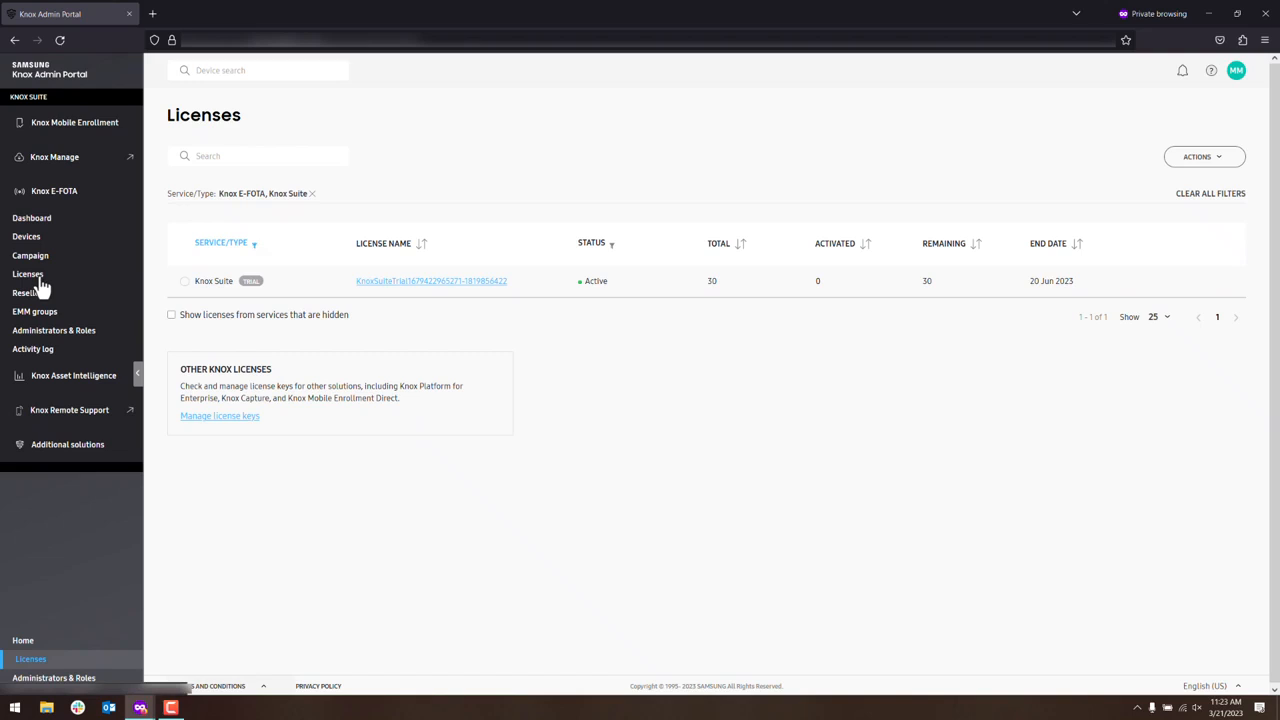
pyautogui.moveTo(48, 288)
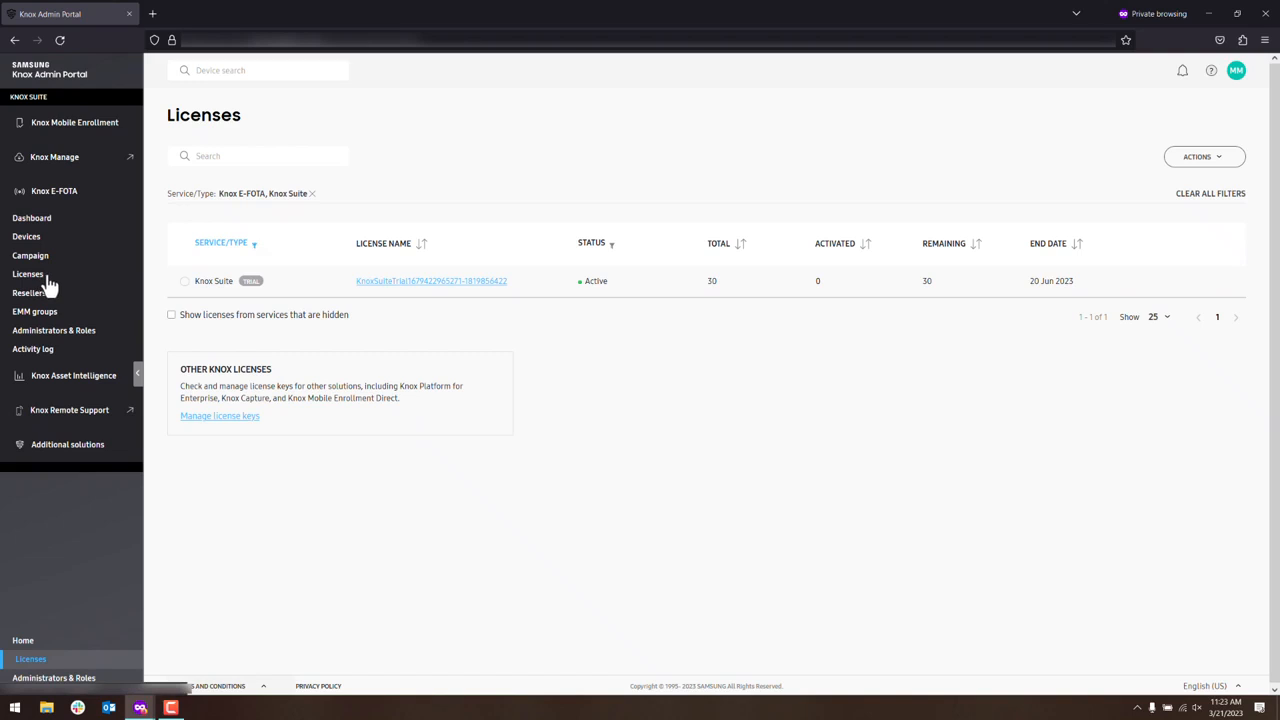
pyautogui.moveTo(90, 222)
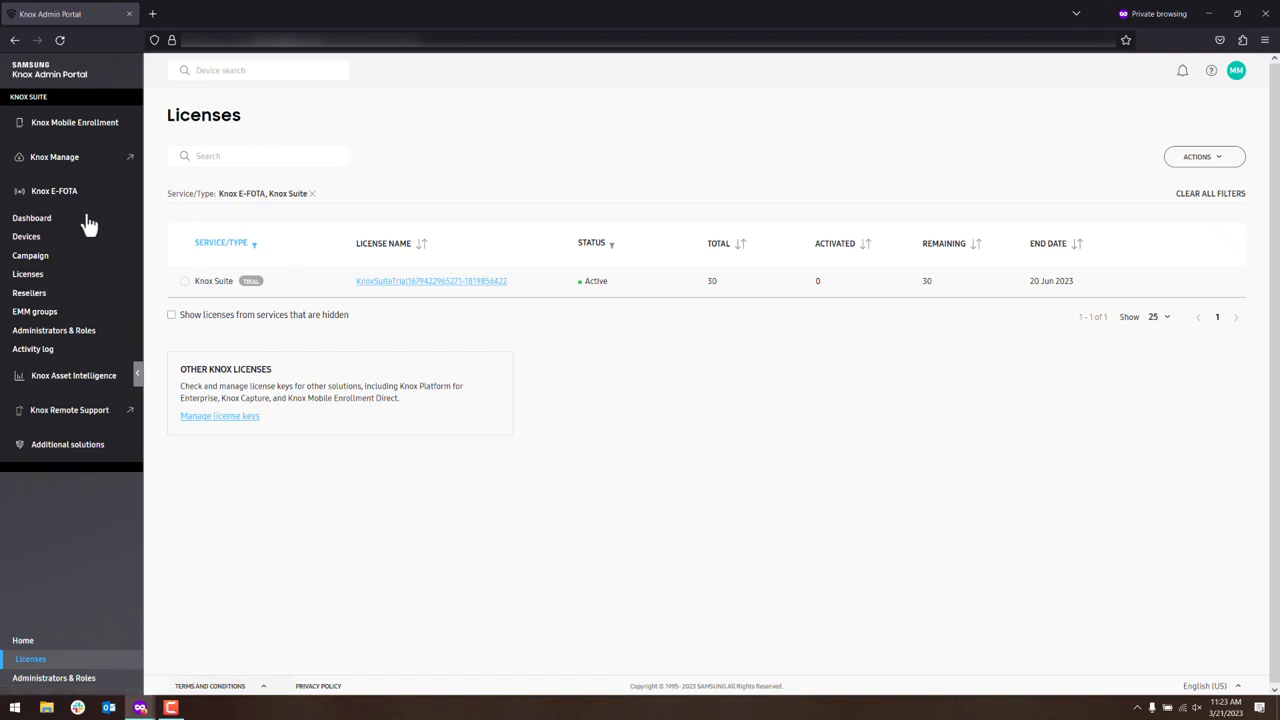
pyautogui.moveTo(172, 362)
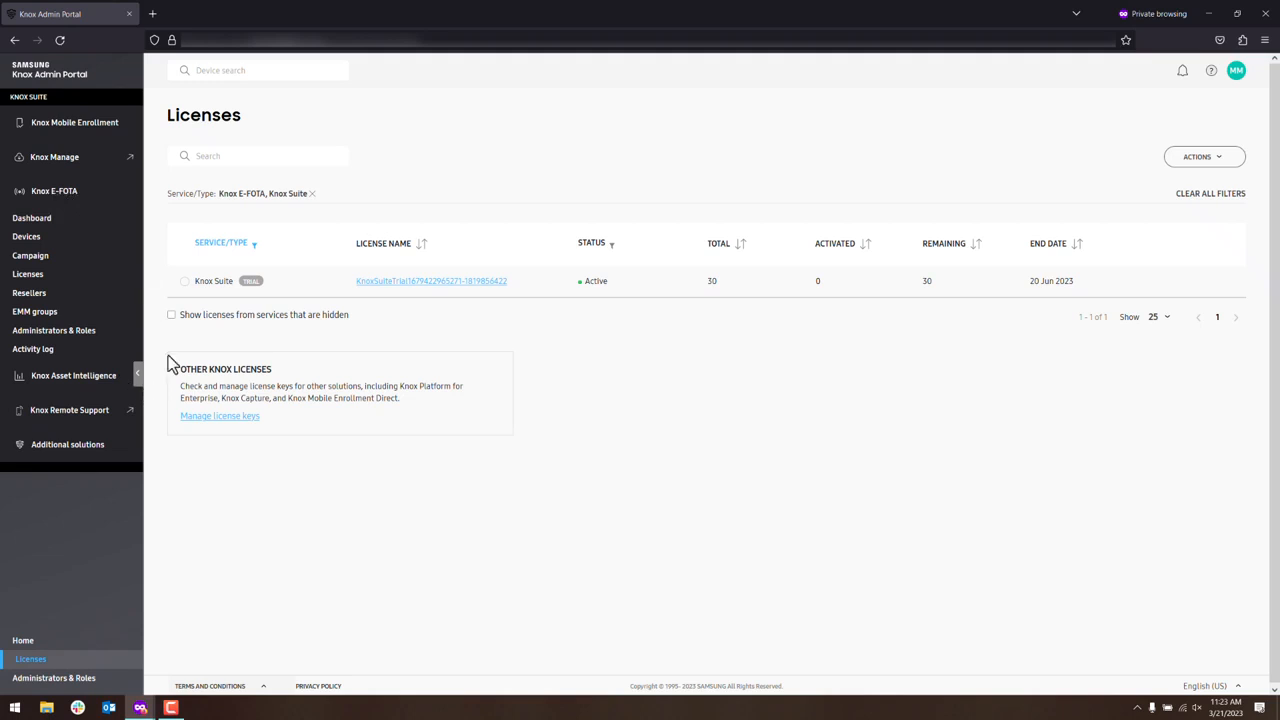
pyautogui.moveTo(78, 380)
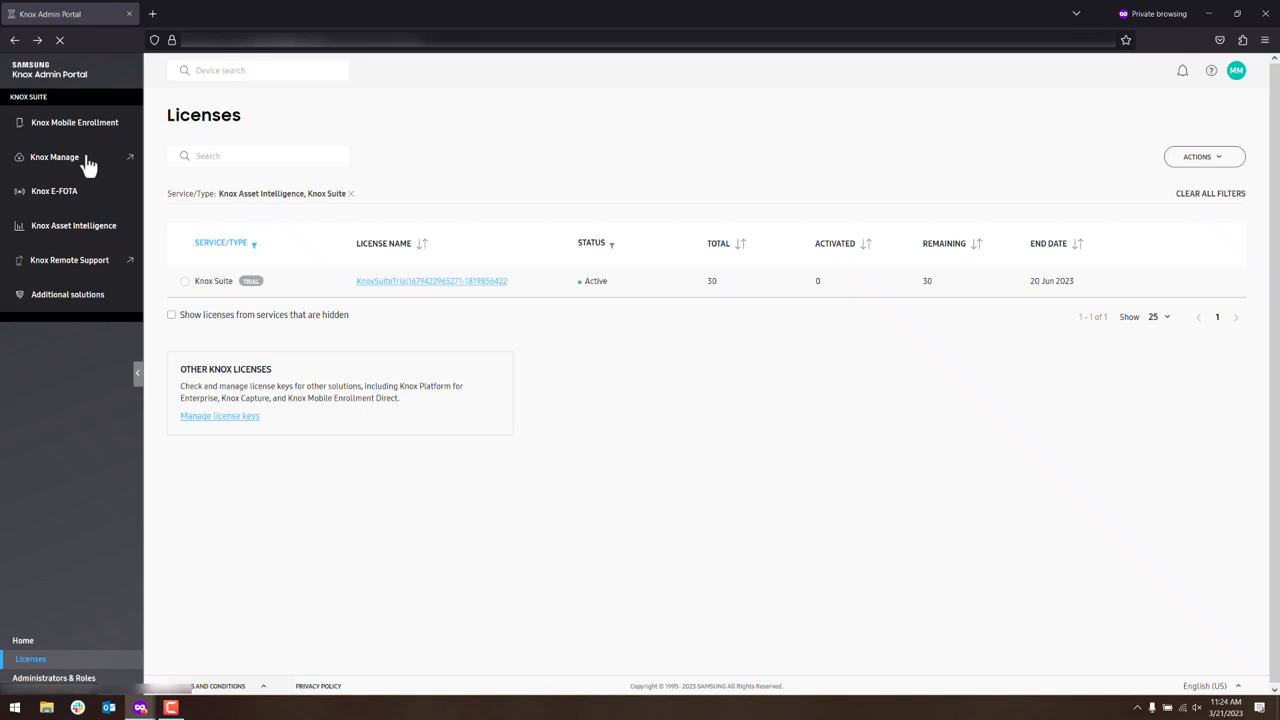
# Launch Knox Manage and complete its registration with a password, reaching the Getting Started guide.
pyautogui.click(56, 156)
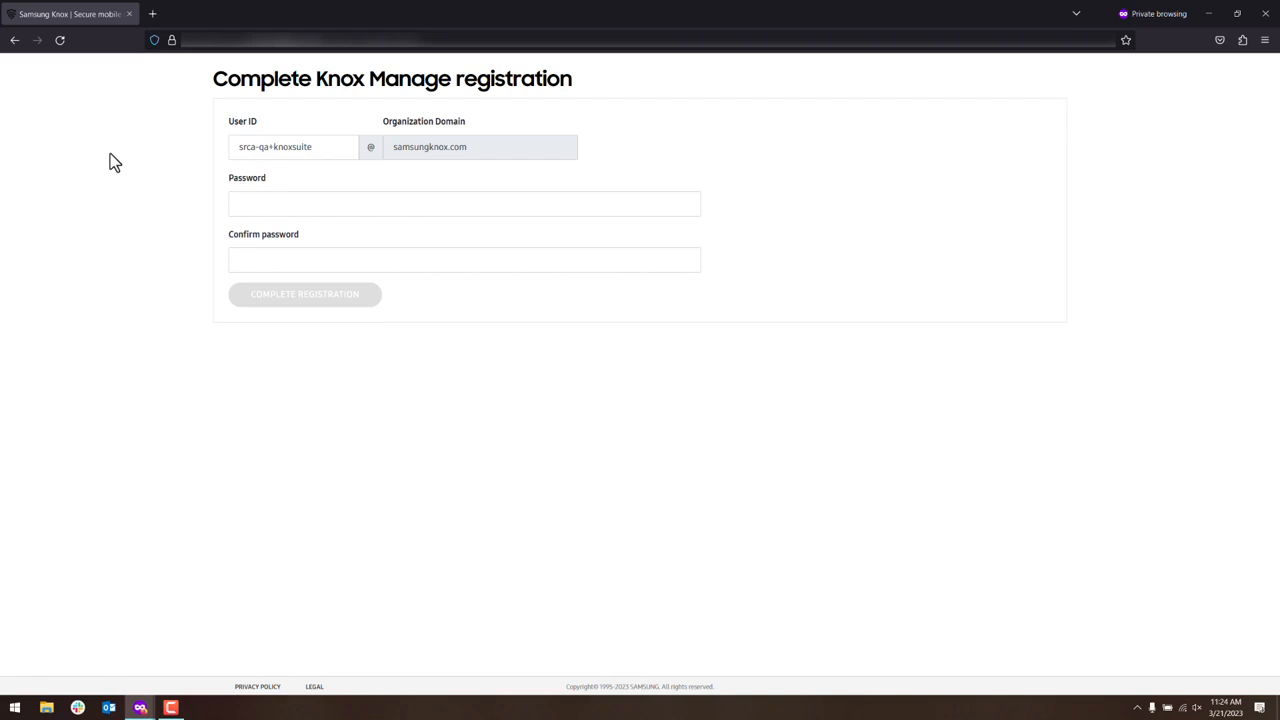
pyautogui.click(464, 204)
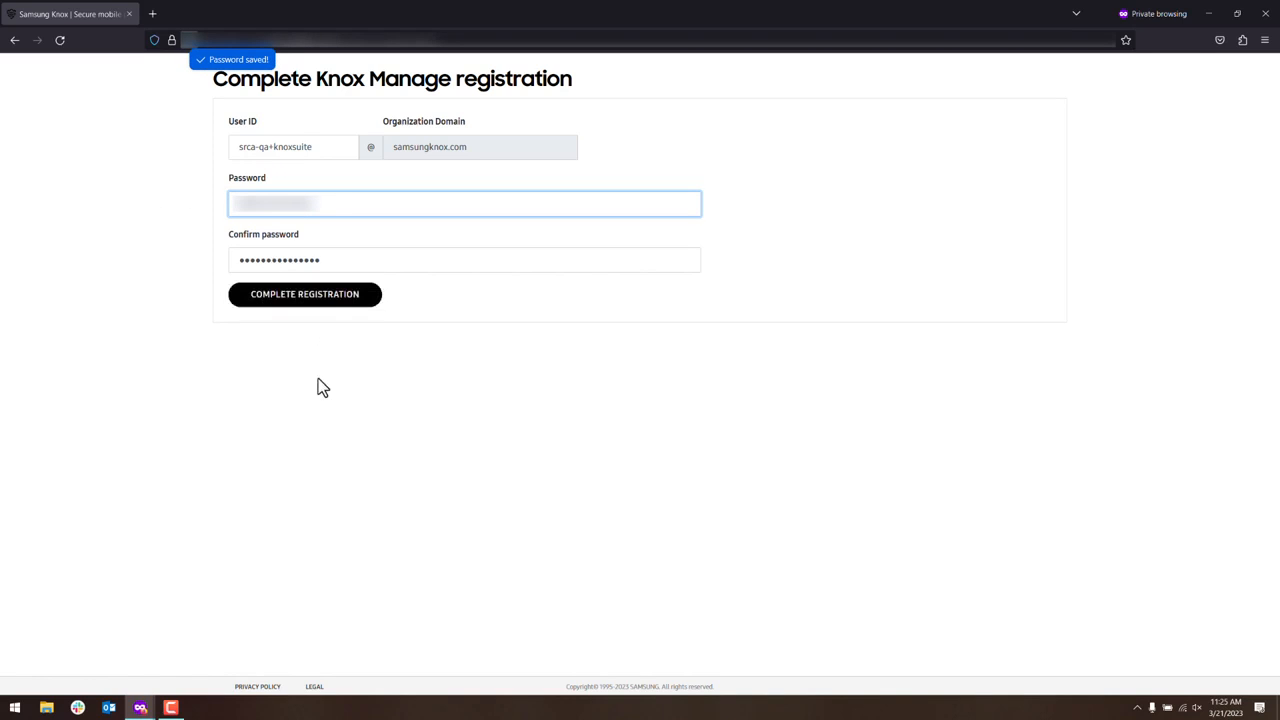
pyautogui.click(304, 294)
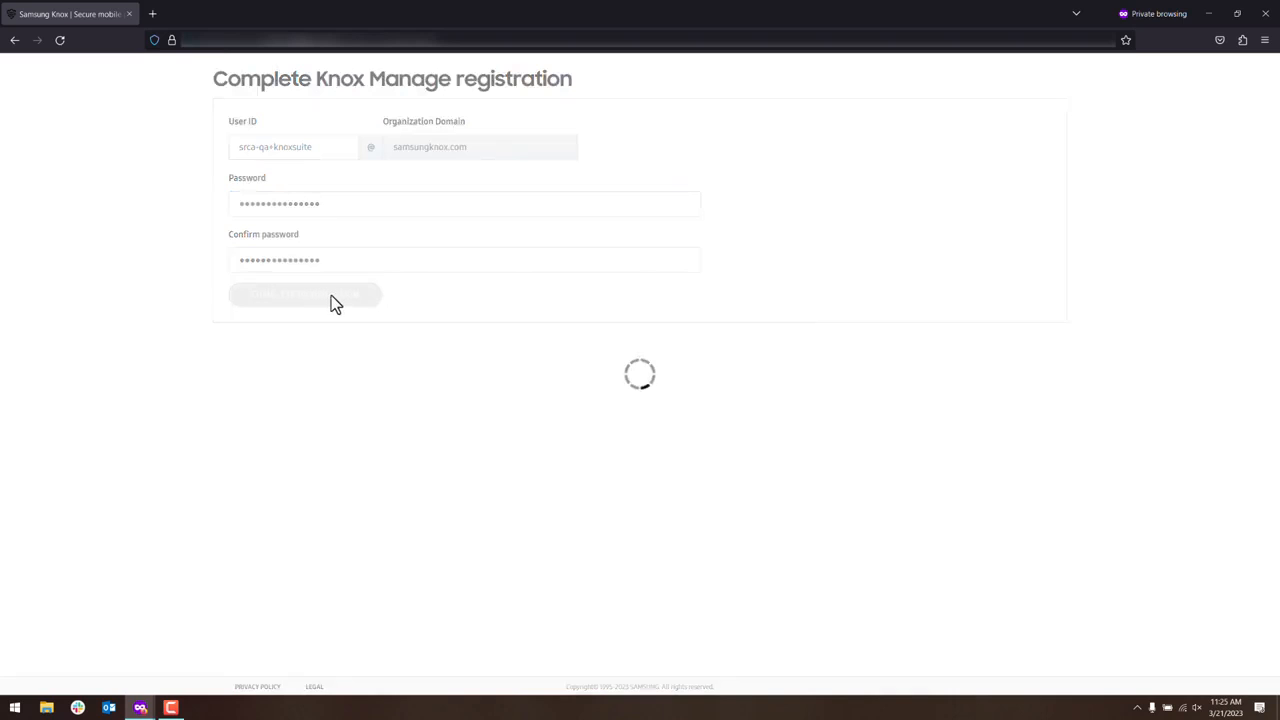
pyautogui.click(304, 294)
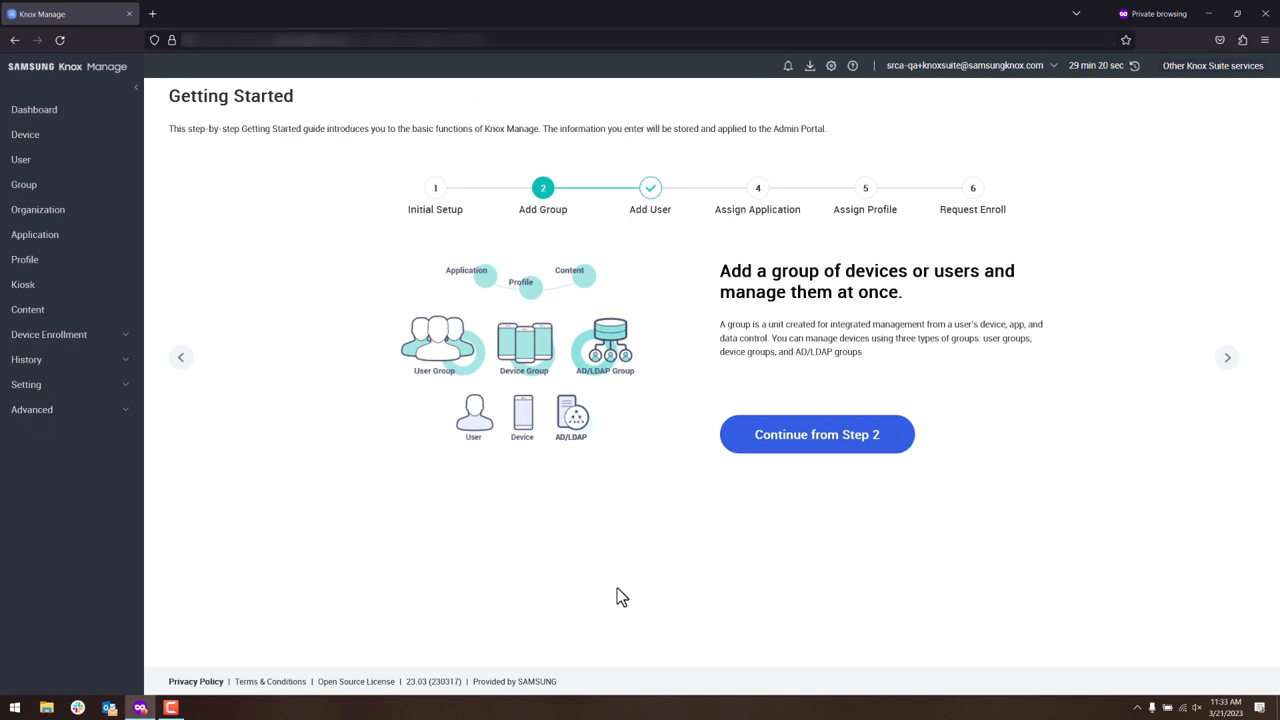
# View the Knox Suite trial key under Setting > License, then jump to the Admin Portal licenses list.
pyautogui.click(26, 384)
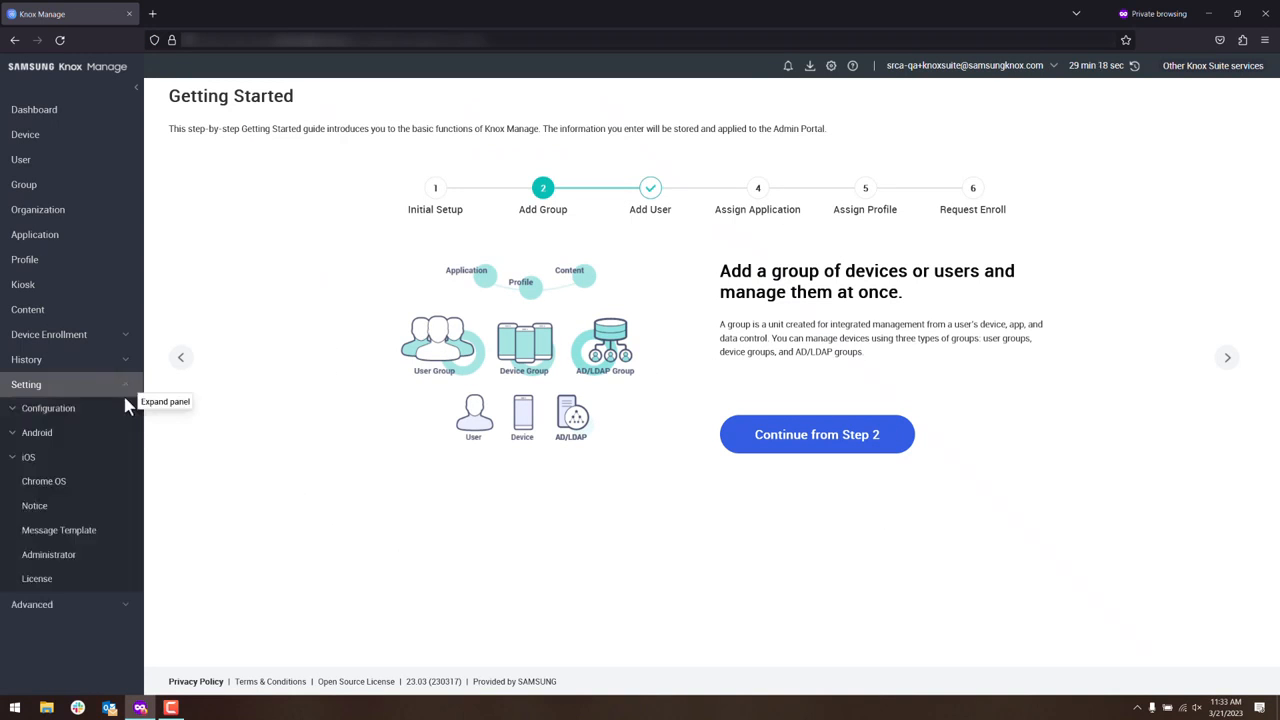
pyautogui.click(36, 578)
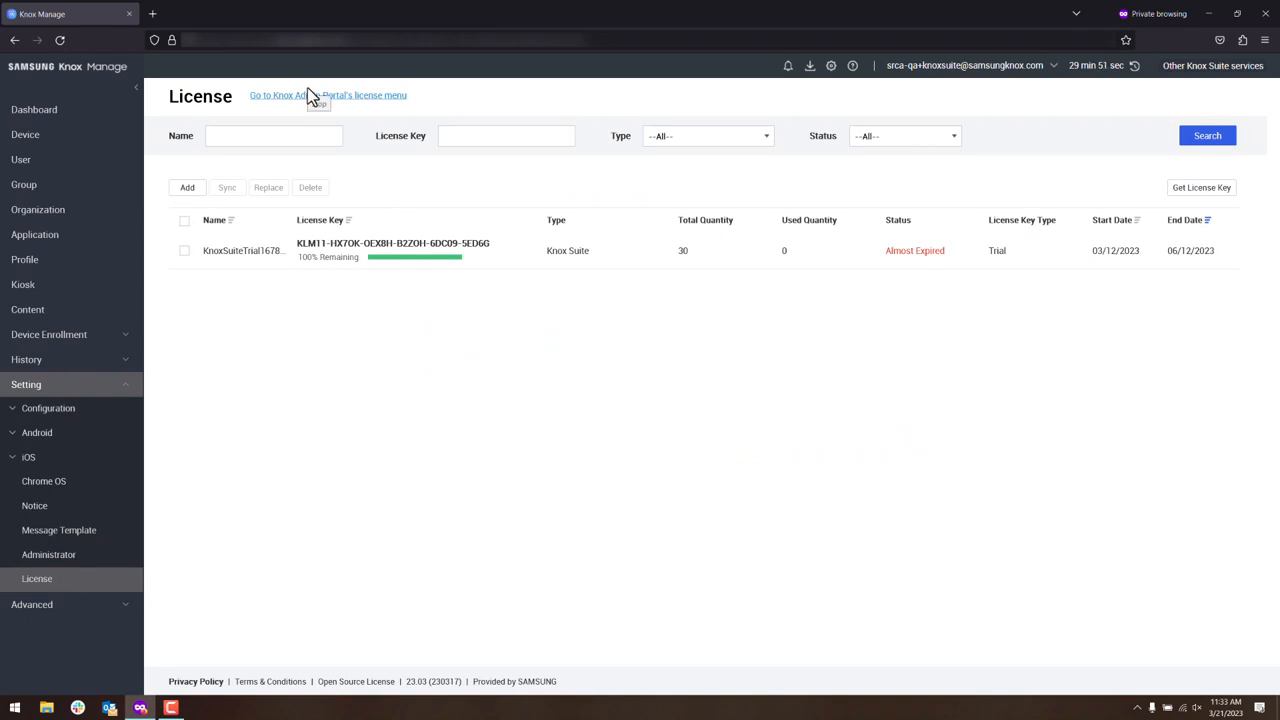
pyautogui.click(328, 96)
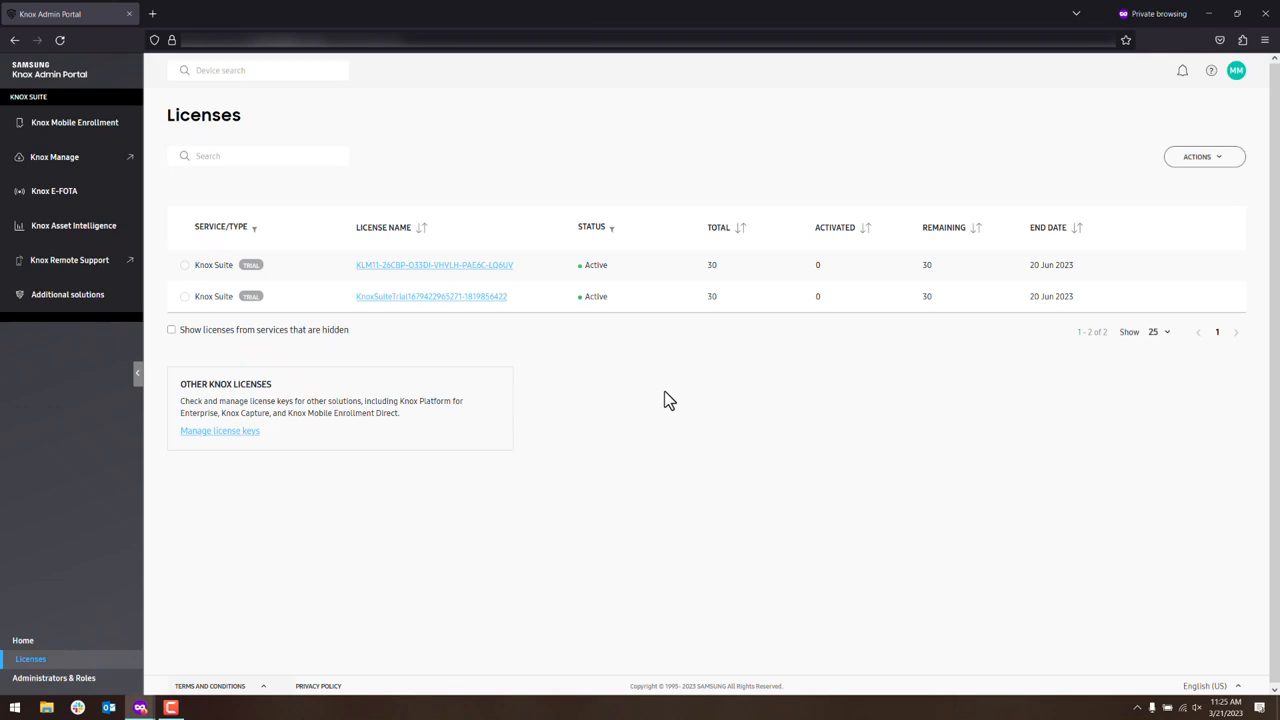
pyautogui.moveTo(304, 458)
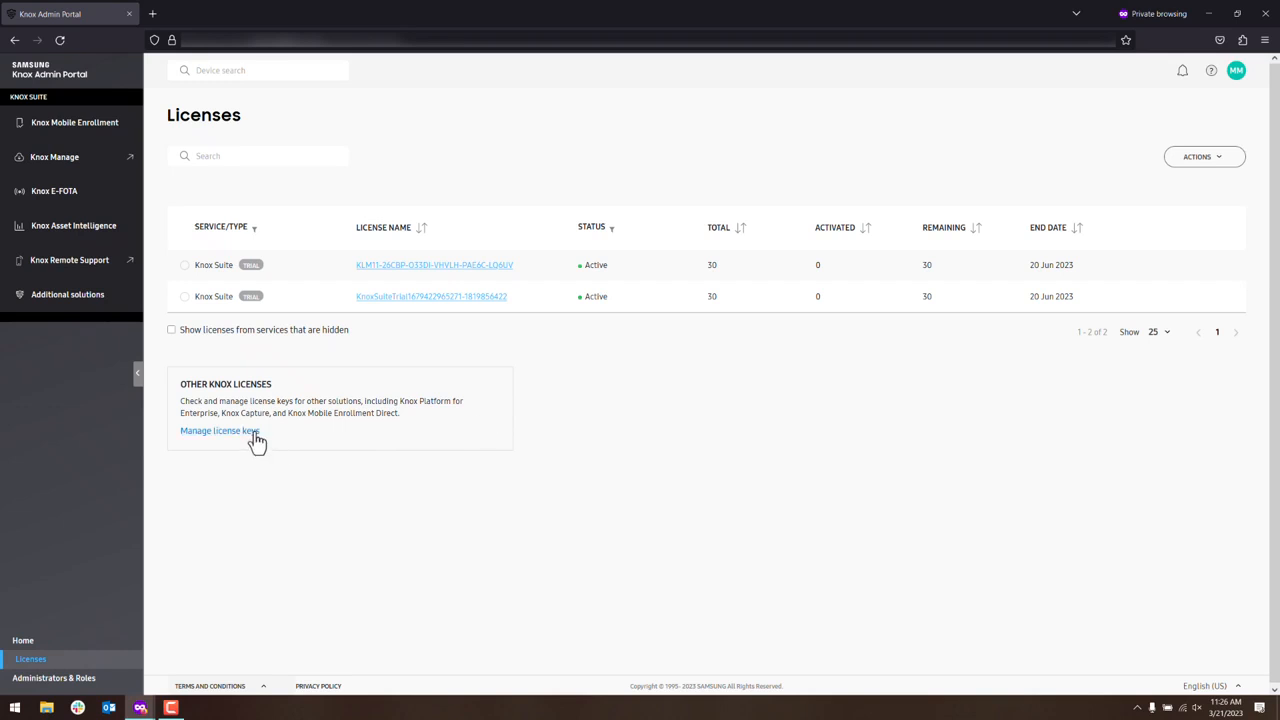
# Check Other License Keys via Manage license keys and its ACTIONS menu, then return Home.
pyautogui.click(220, 432)
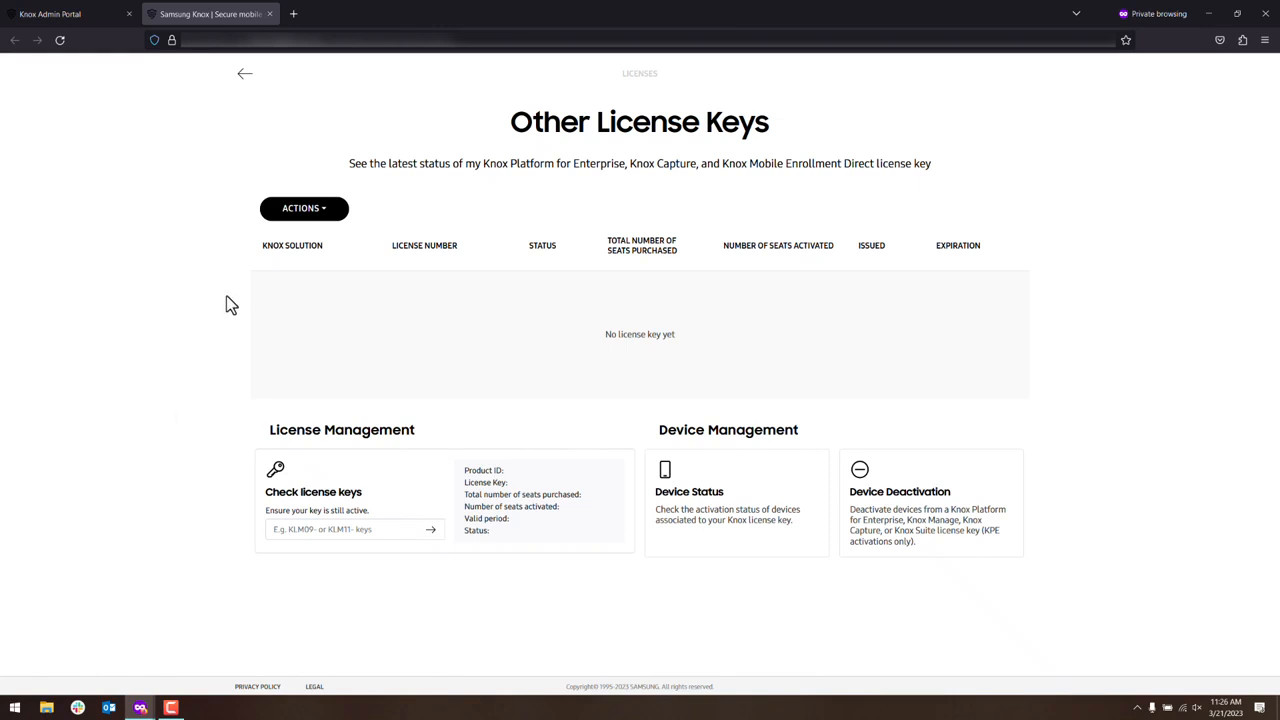
pyautogui.click(304, 208)
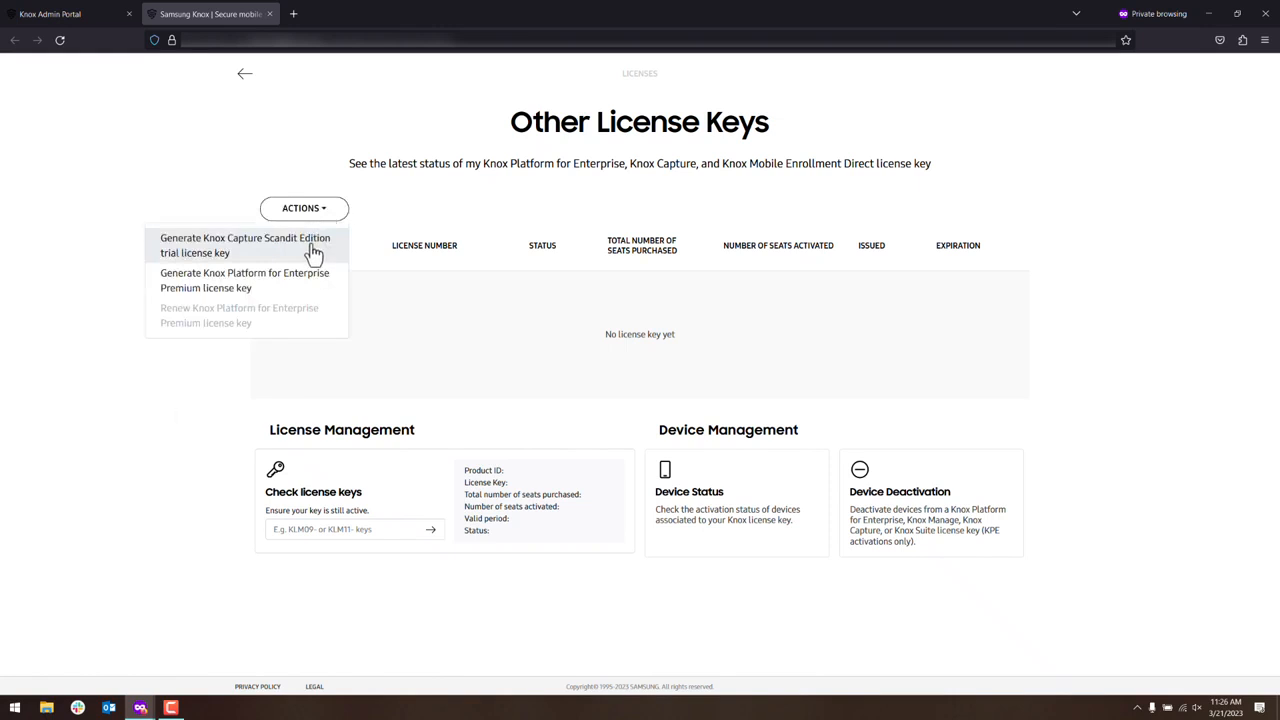
pyautogui.click(244, 244)
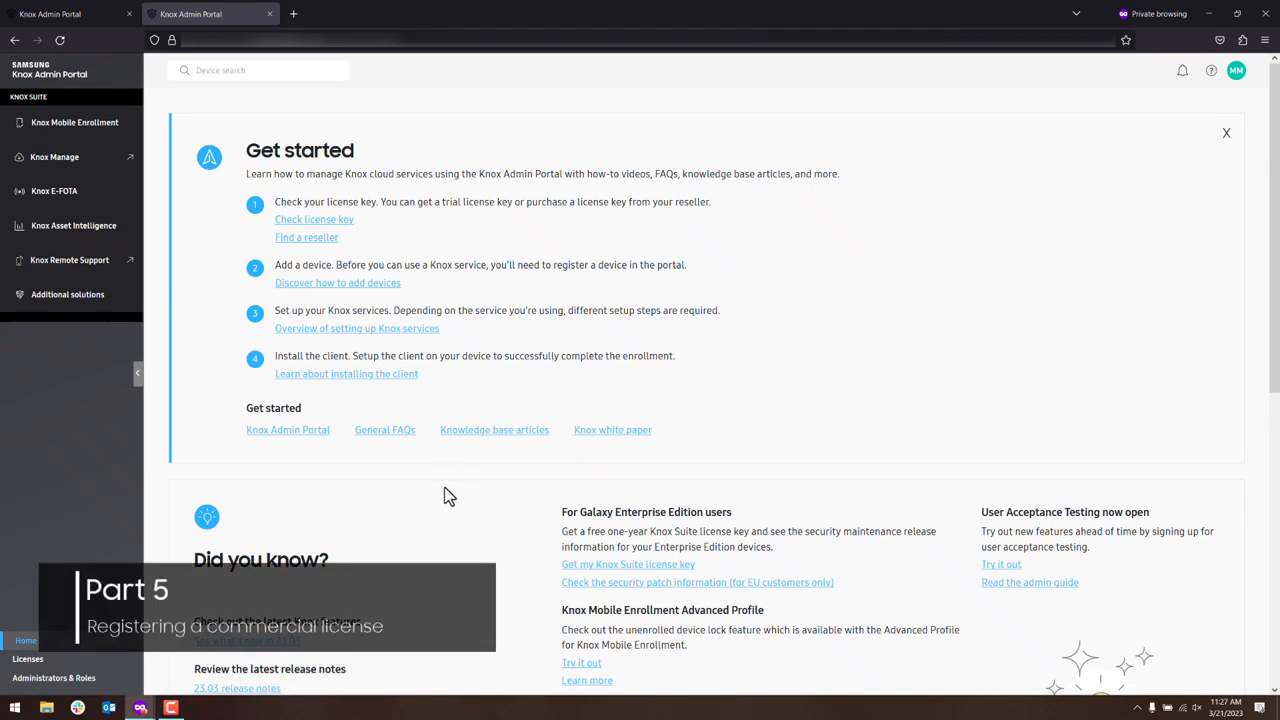
# In Licenses, review the ACTIONS > Get a license trial/commercial options and dismiss them.
pyautogui.click(28, 660)
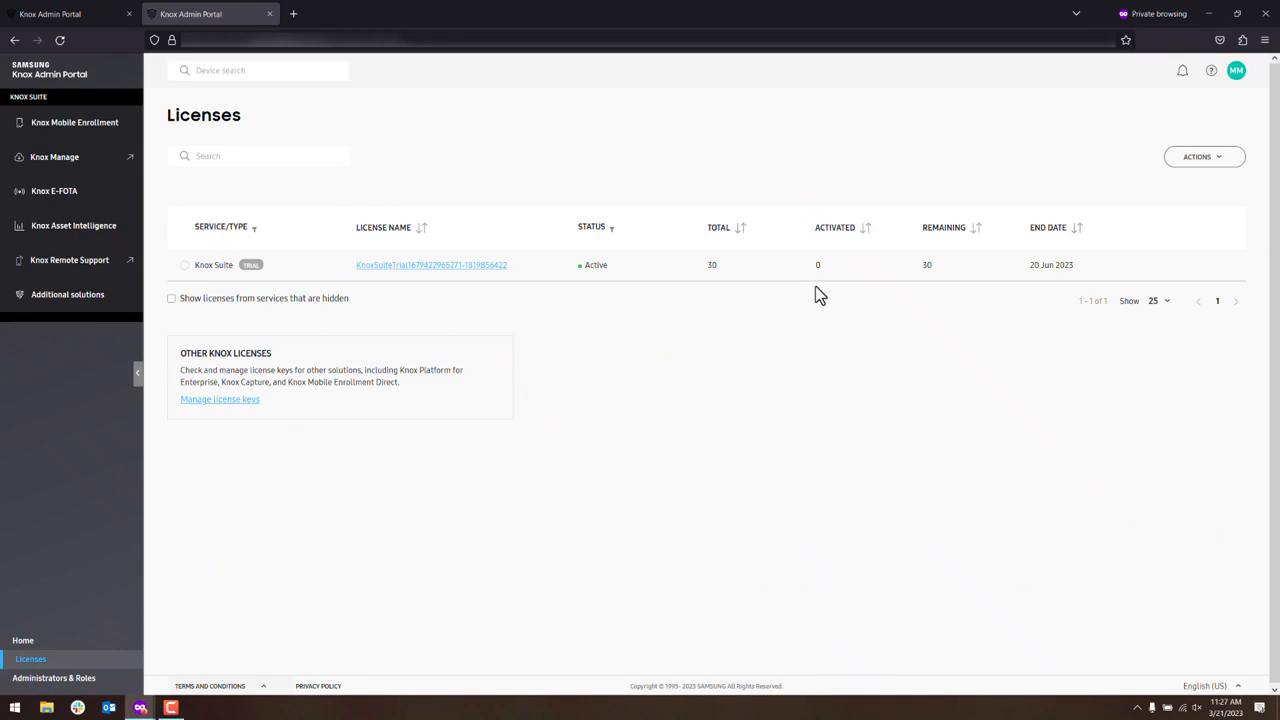
pyautogui.moveTo(1230, 196)
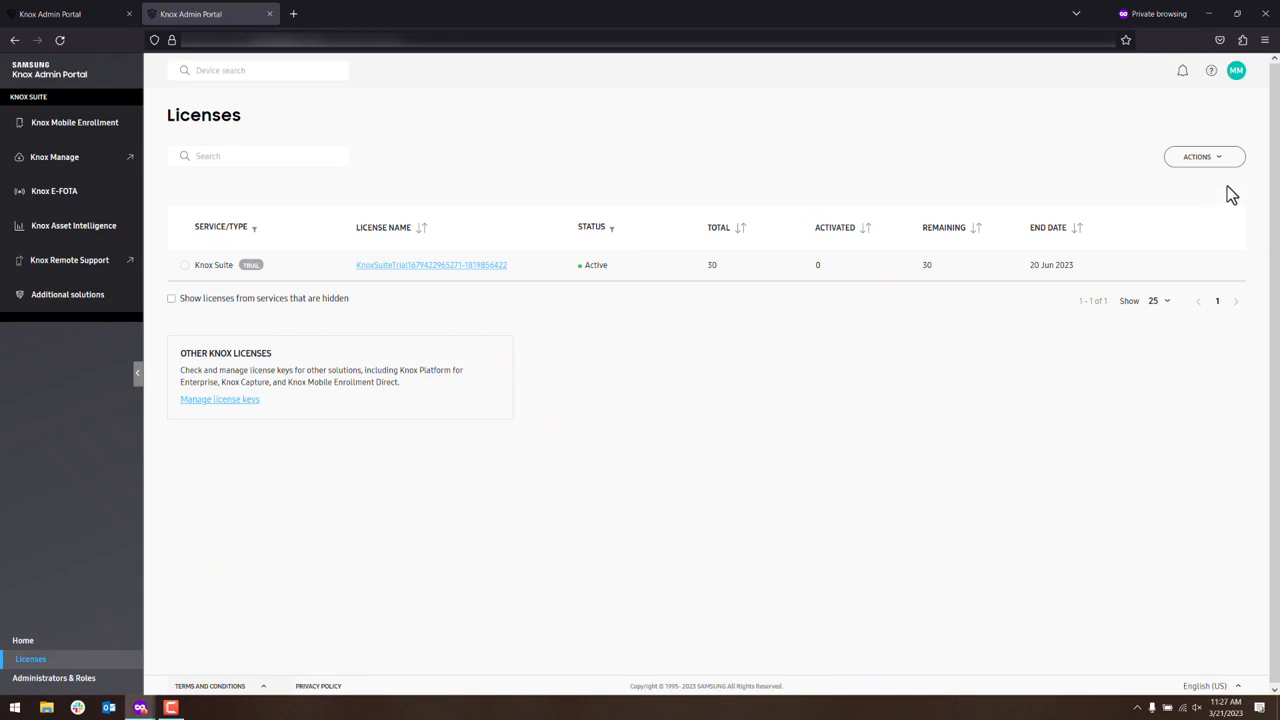
pyautogui.click(1204, 156)
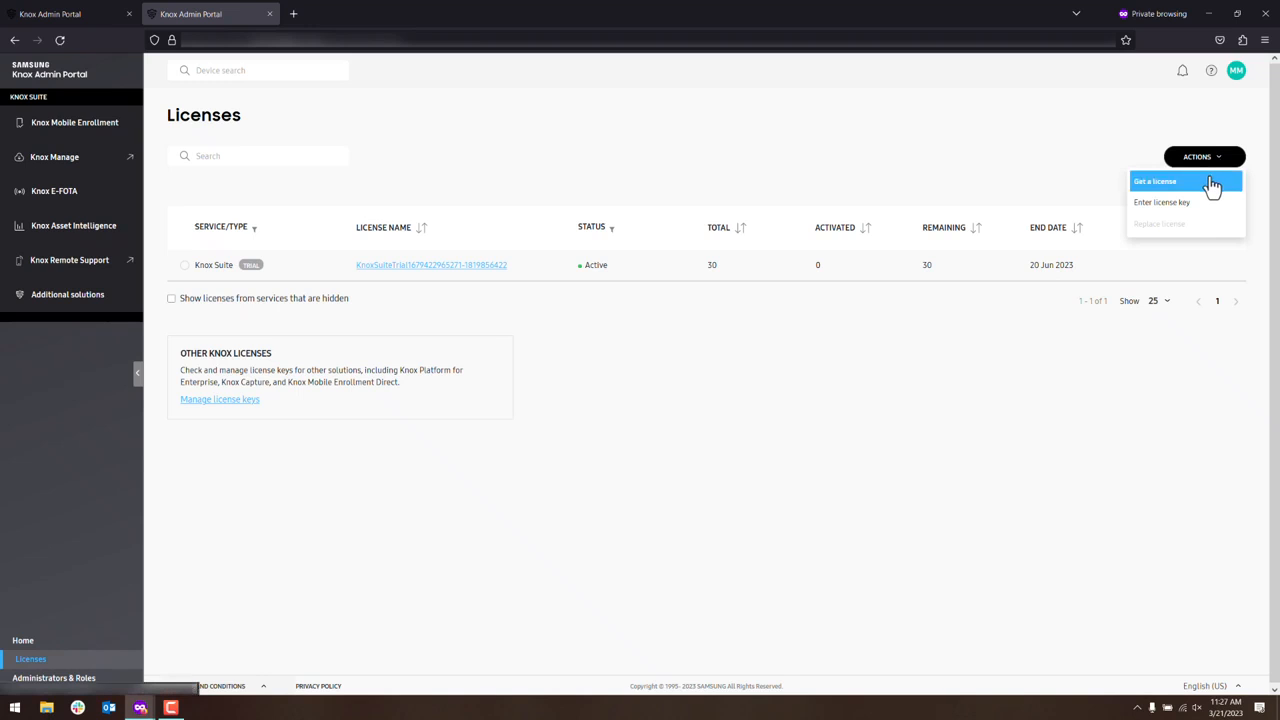
pyautogui.click(1156, 180)
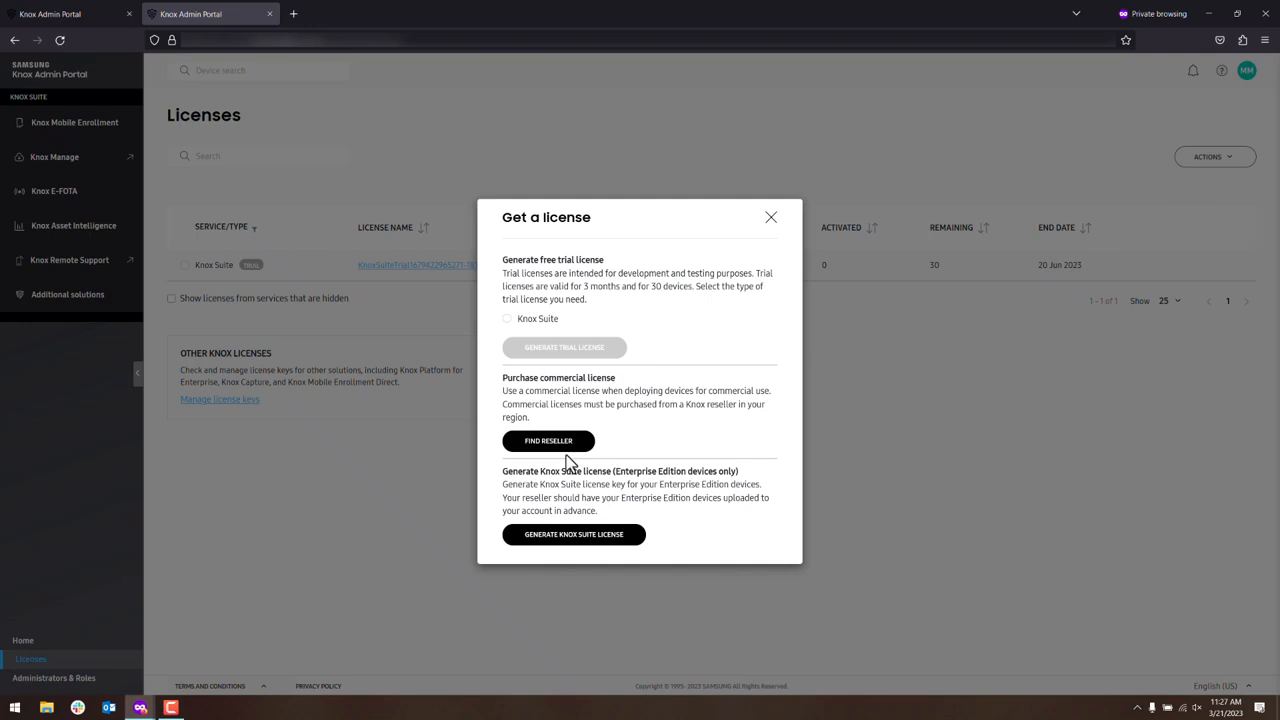
pyautogui.click(548, 442)
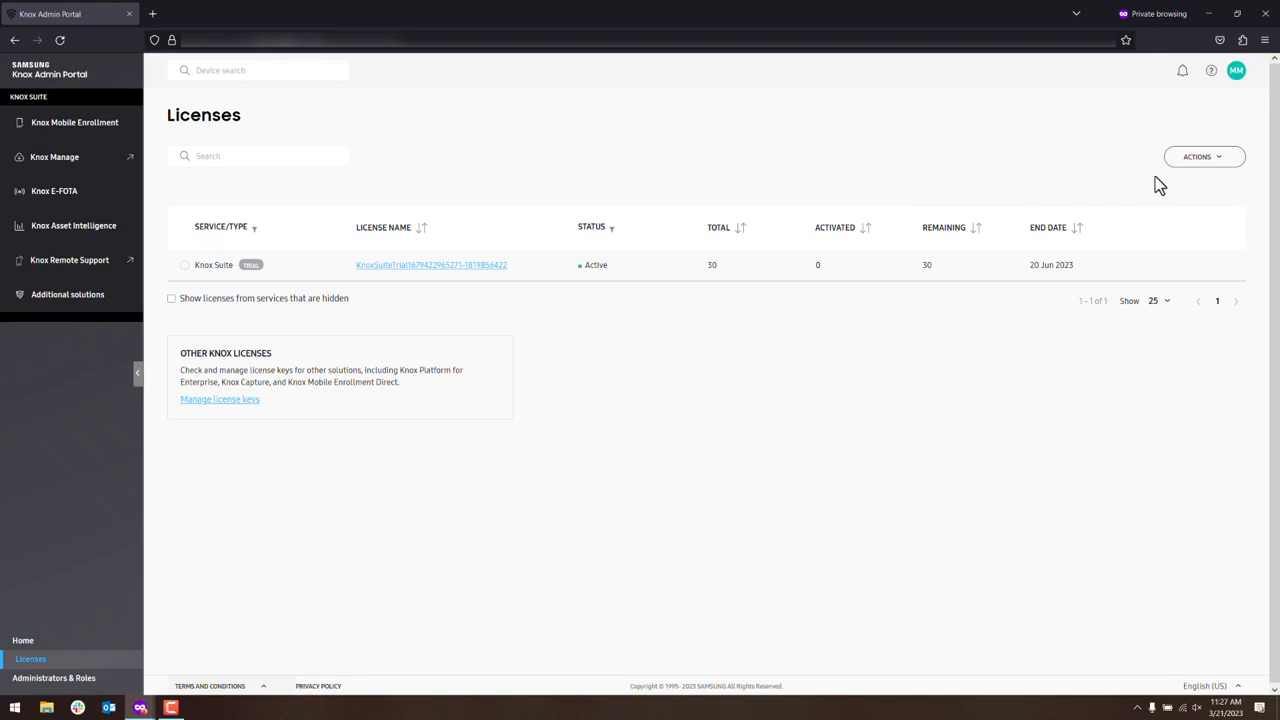
# Begin entering a license key named 'Commercial License' via ACTIONS, then cancel it.
pyautogui.click(1204, 156)
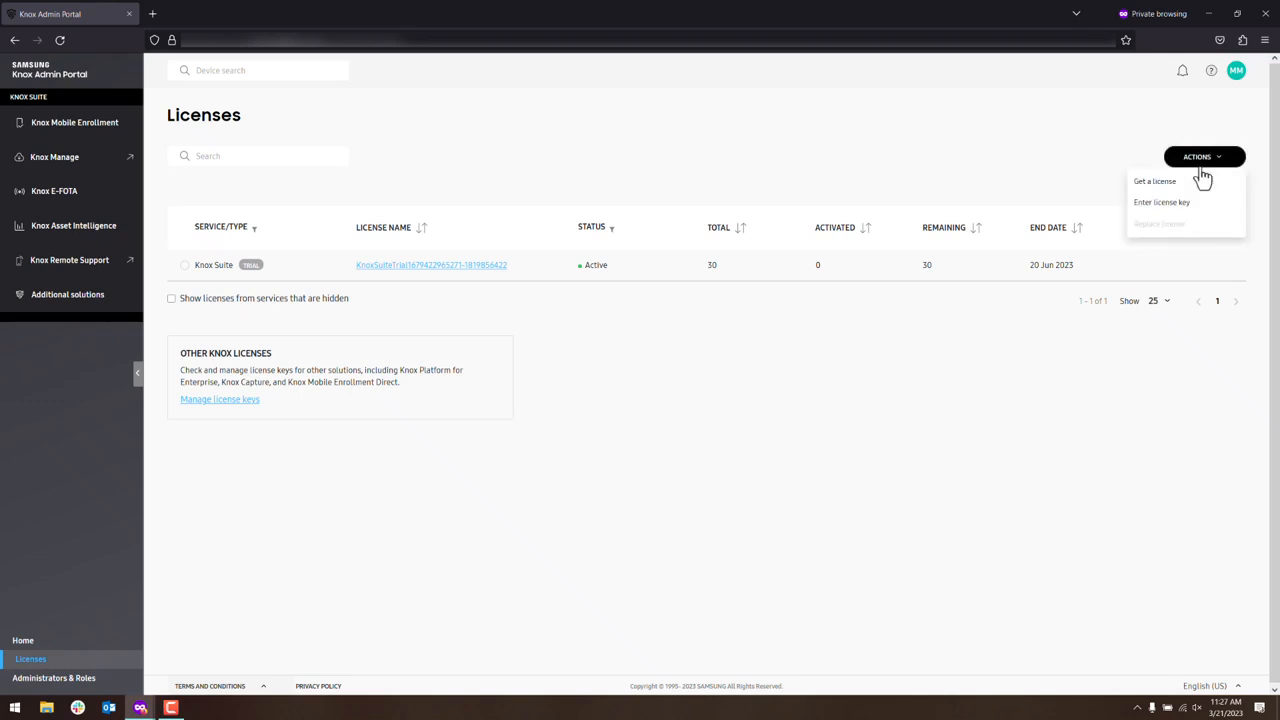
pyautogui.click(1162, 202)
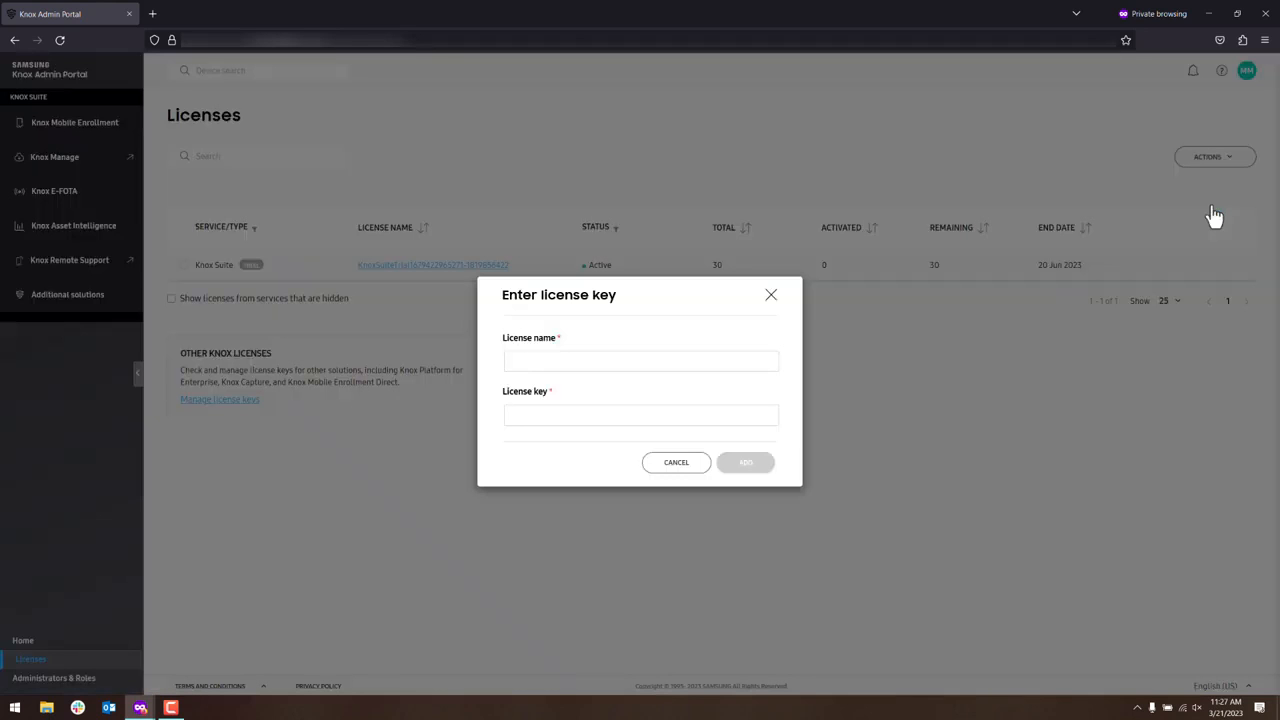
pyautogui.write('Commercial License')
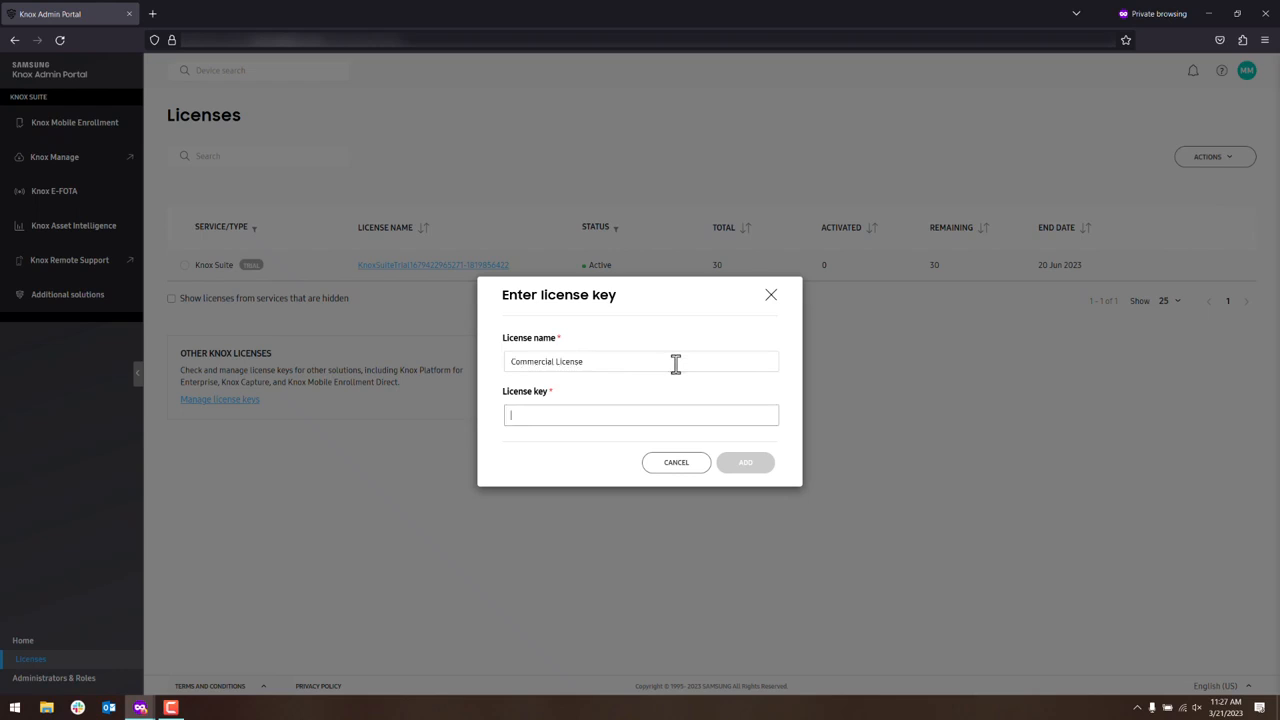
pyautogui.click(676, 462)
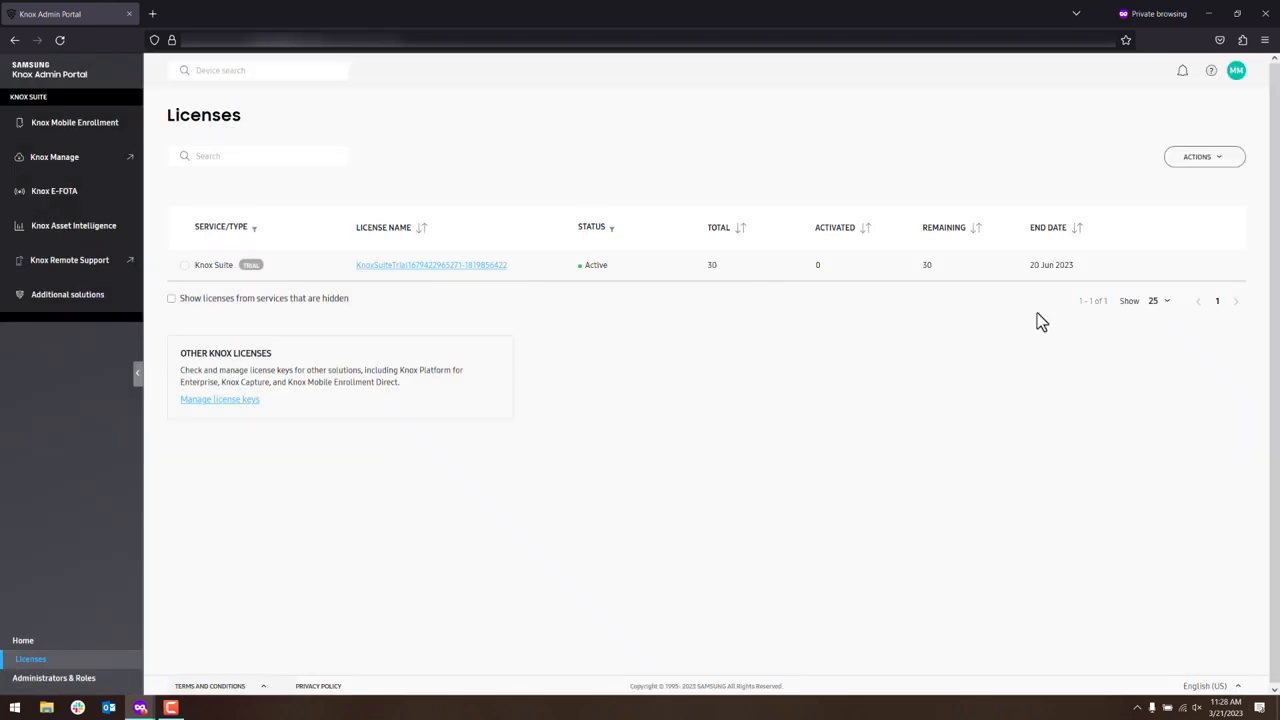
pyautogui.moveTo(1044, 188)
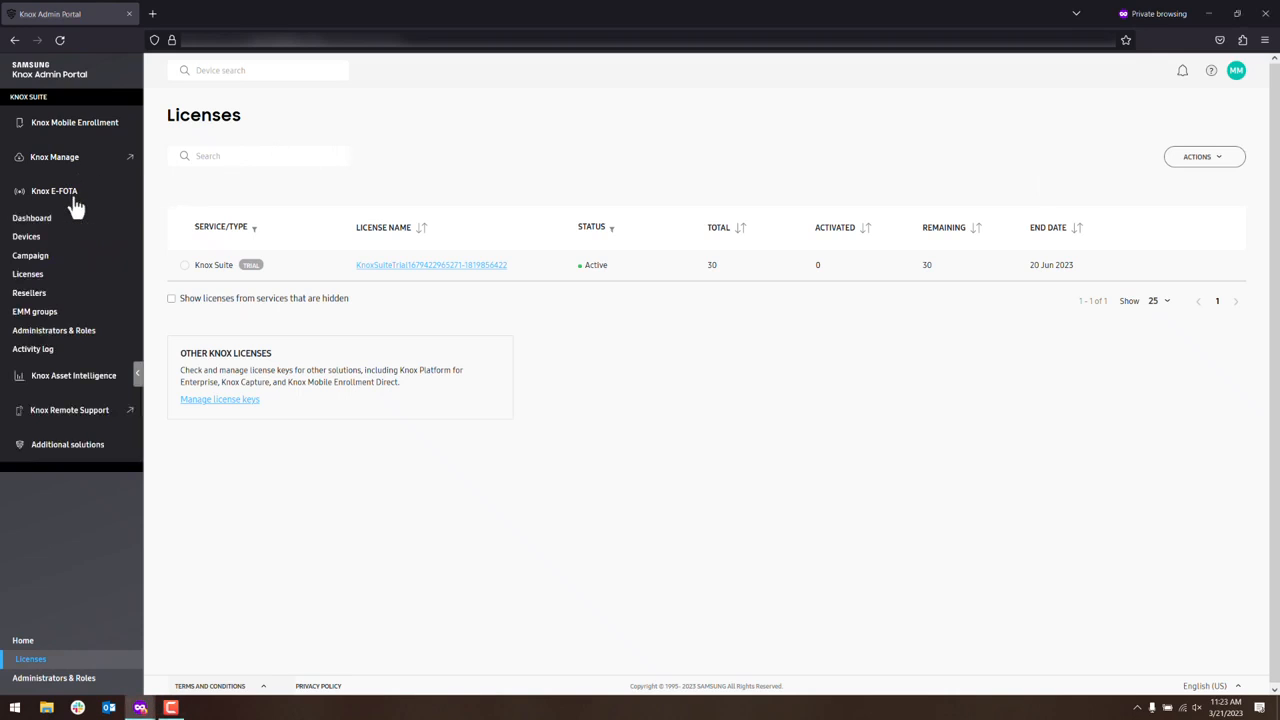
pyautogui.moveTo(42, 288)
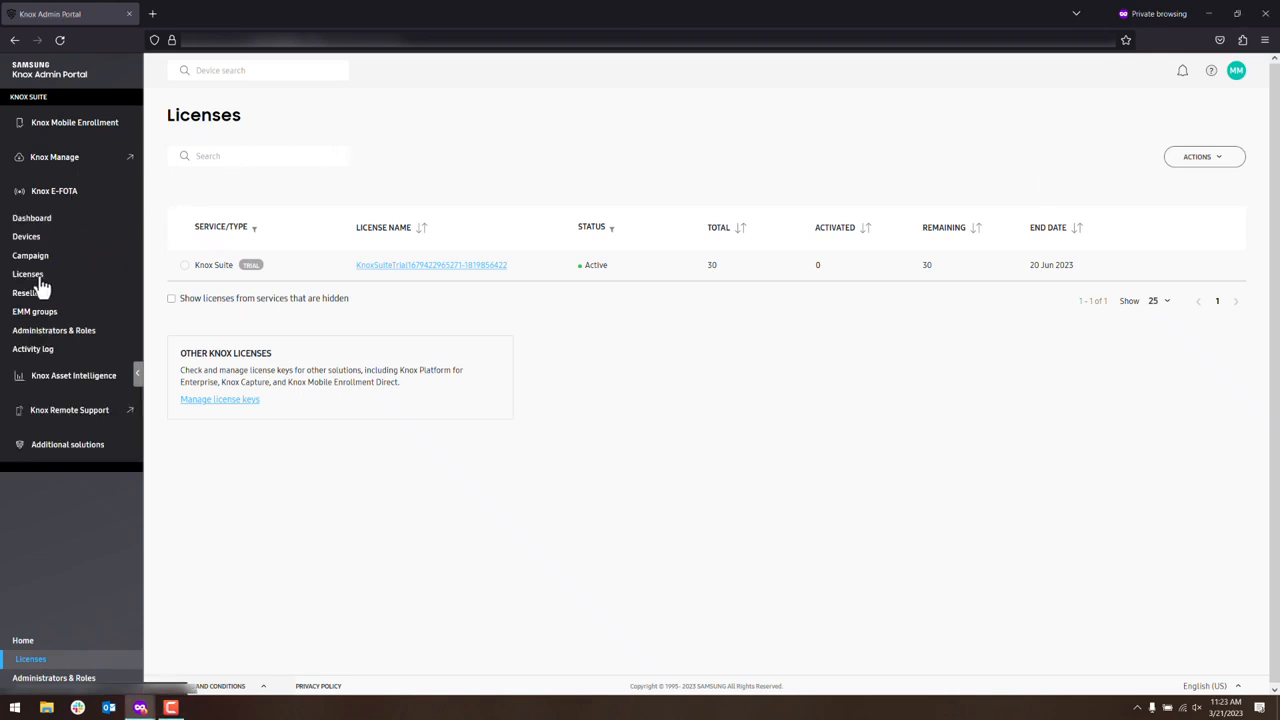